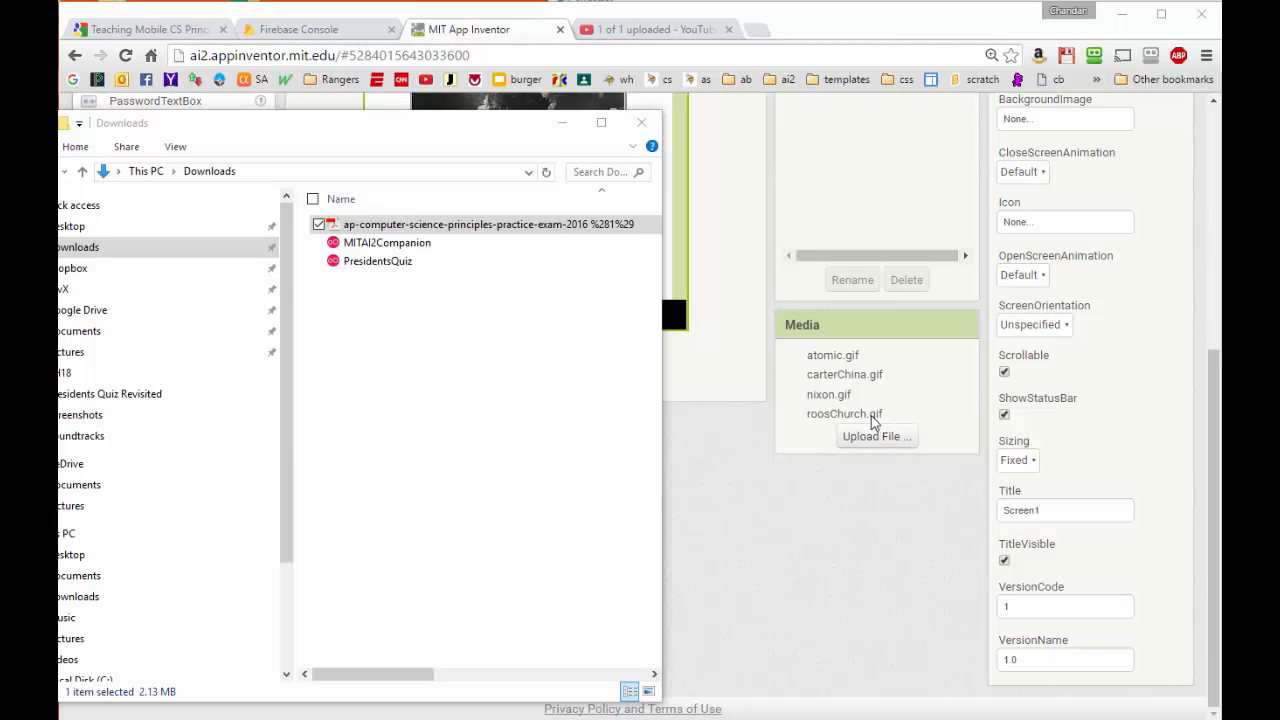
- Download roosChurch.gif, nixon.gif, carterChina.gif and atomic.gif from App Inventor's Media panel
left_click(844, 413)
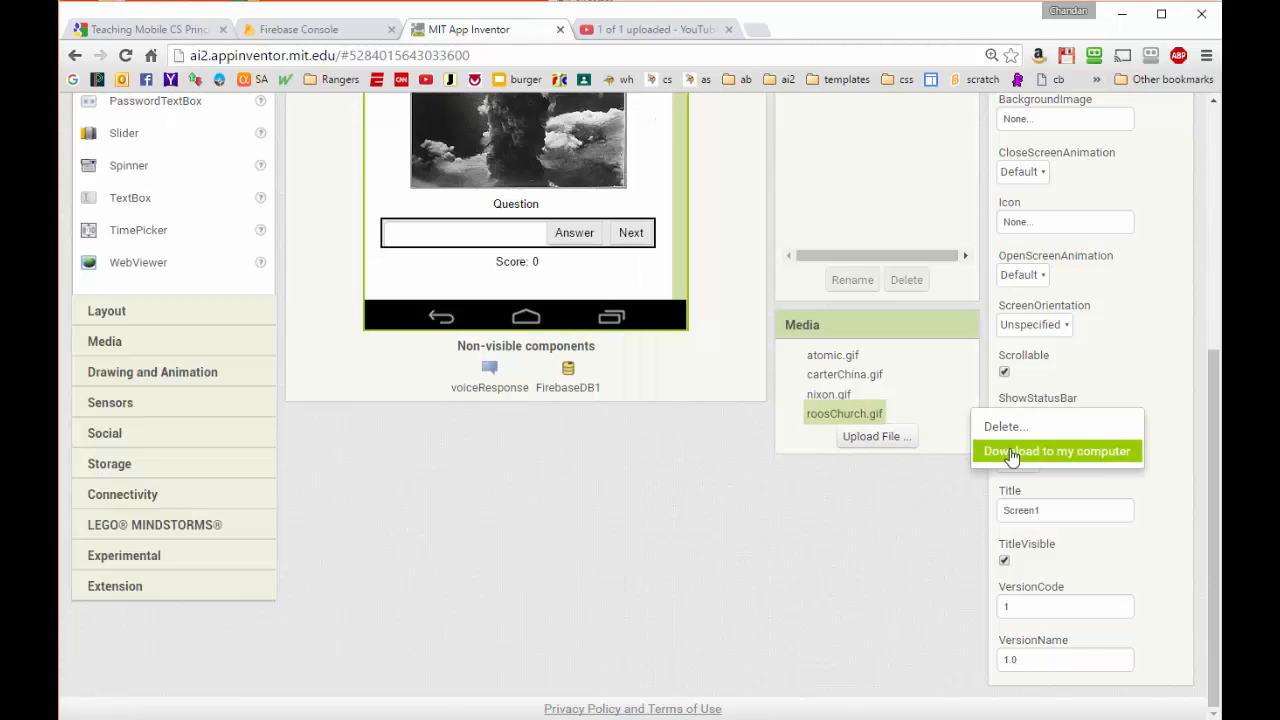
left_click(1056, 451)
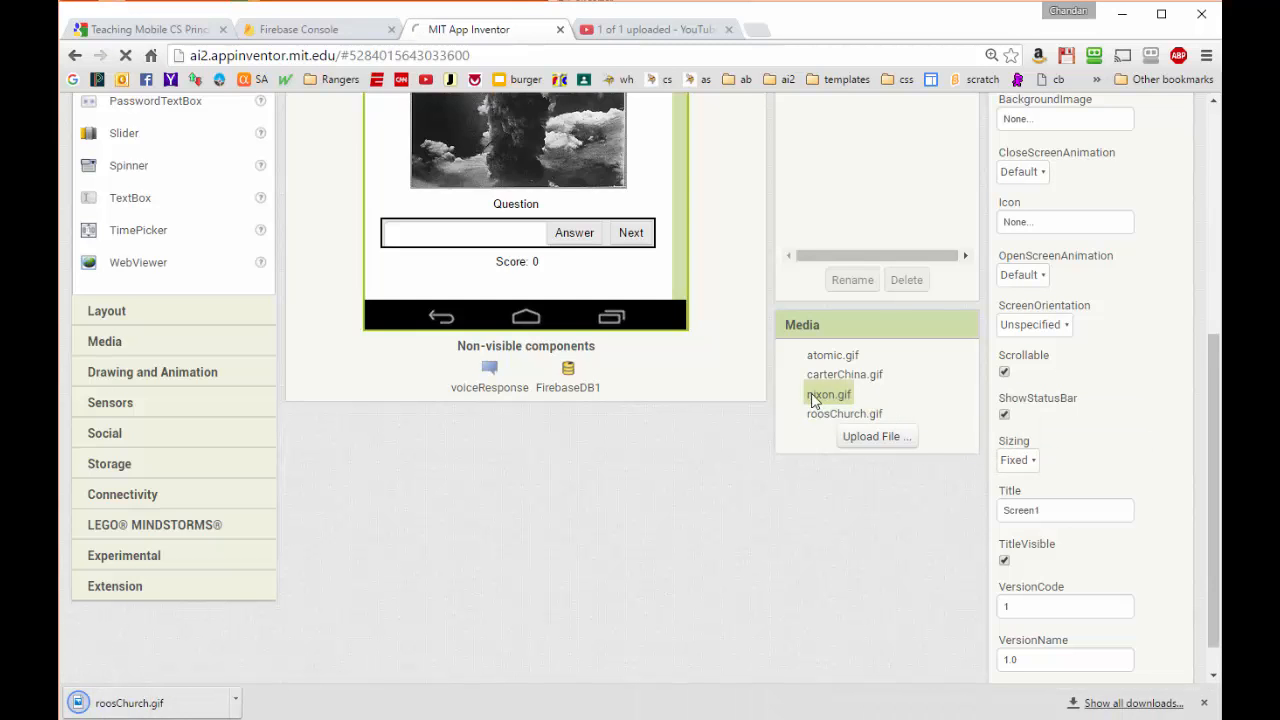
left_click(844, 373)
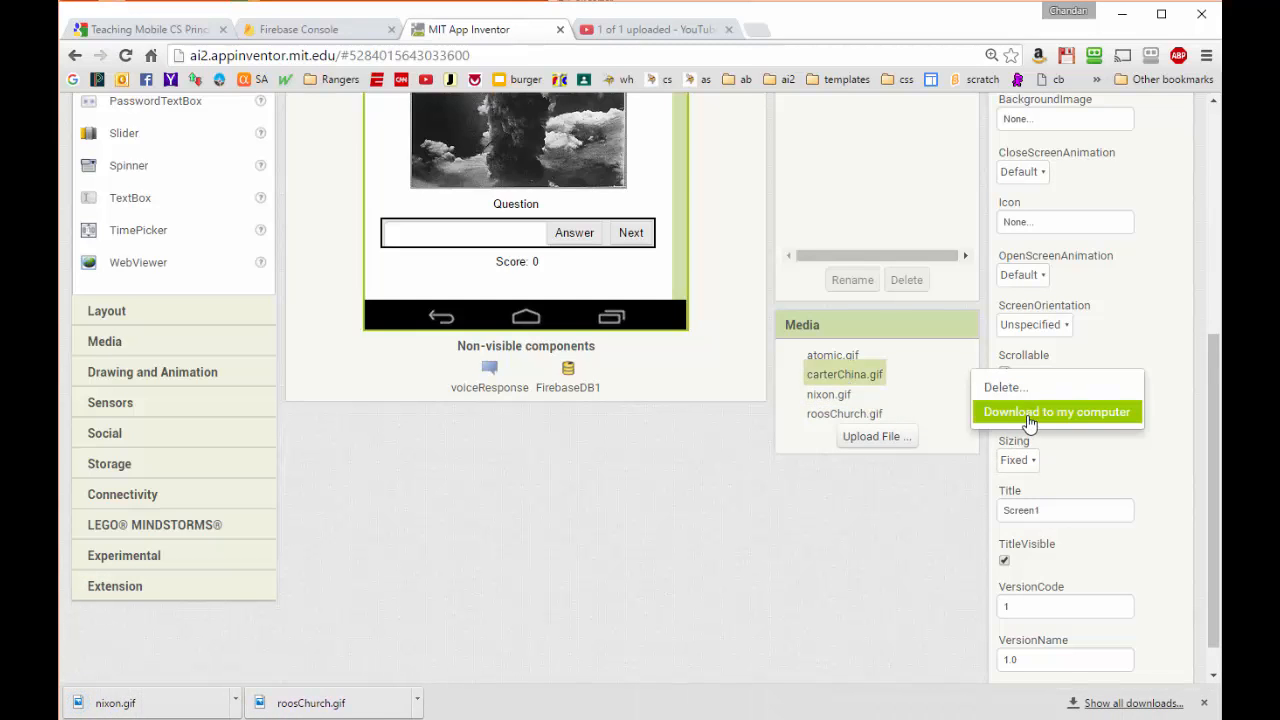
left_click(1056, 411)
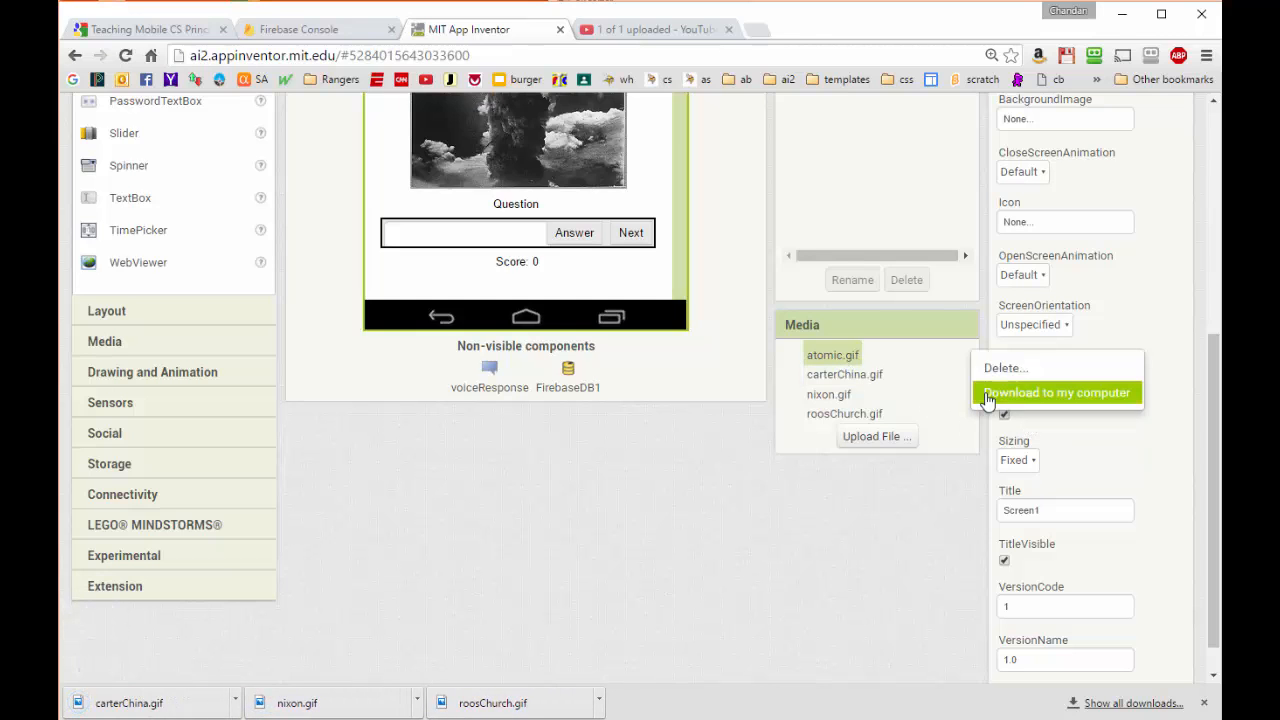
left_click(1056, 392)
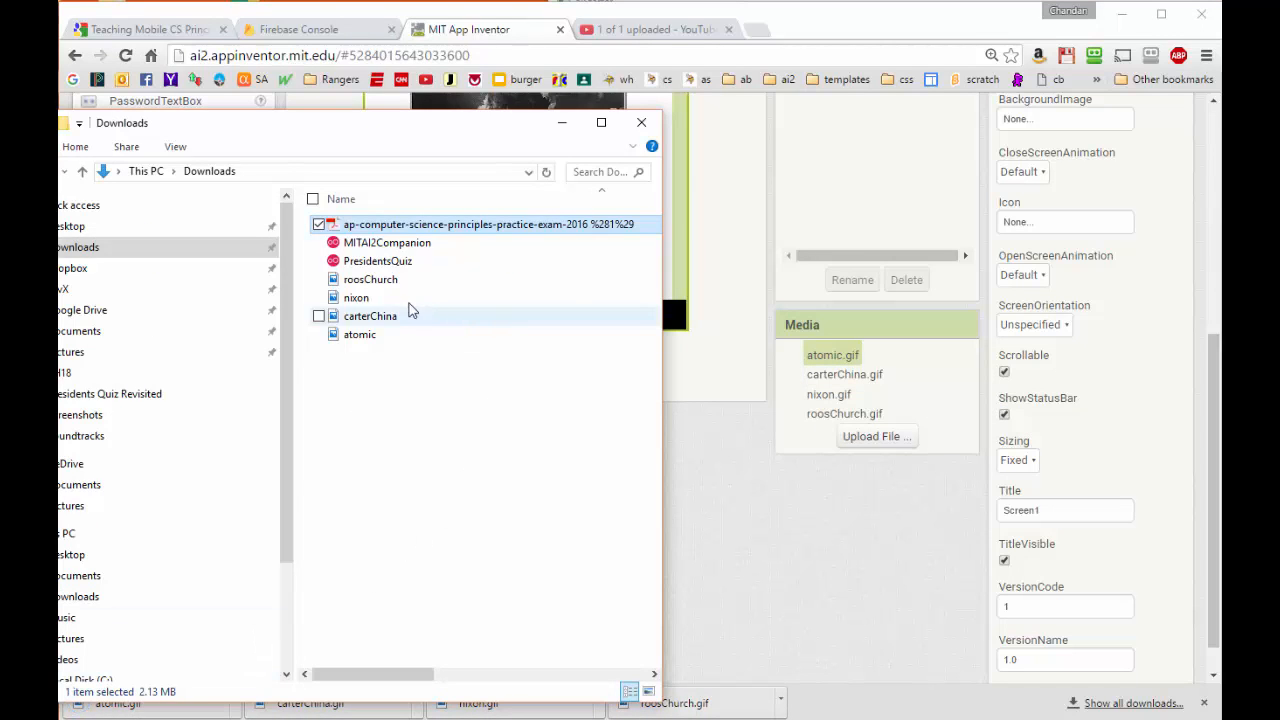
mouse_move(389, 354)
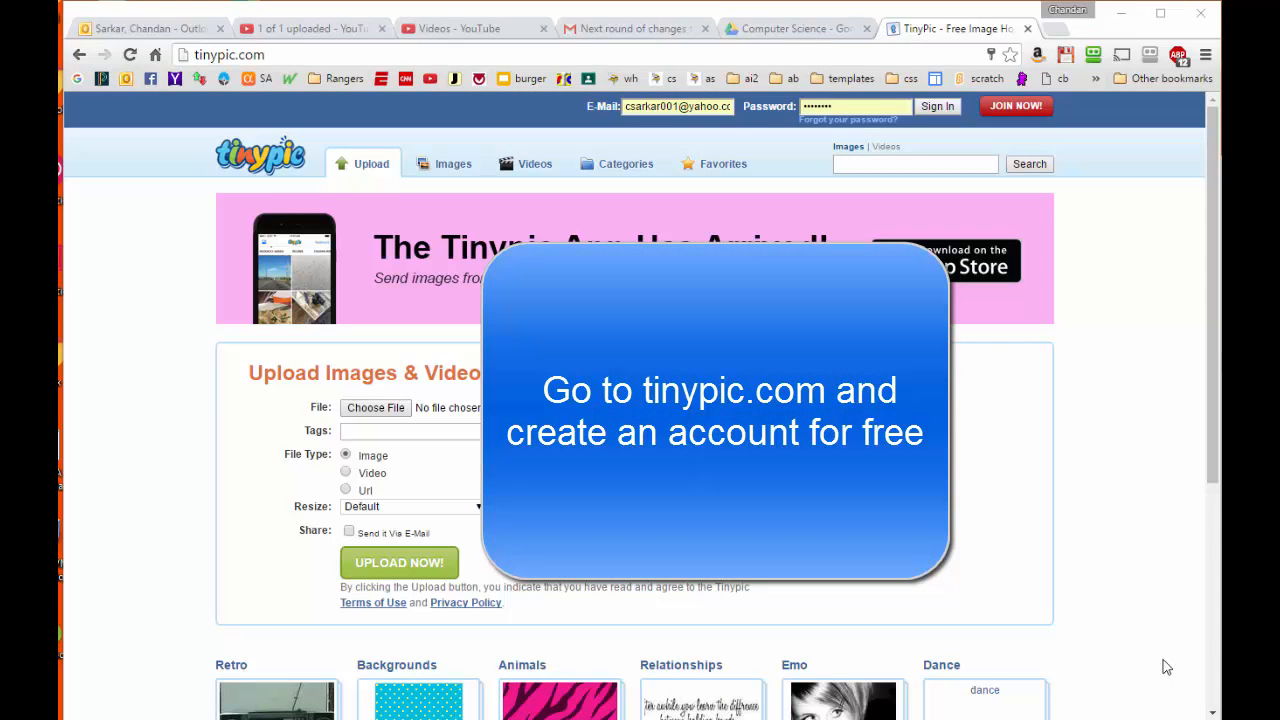
mouse_move(1010, 440)
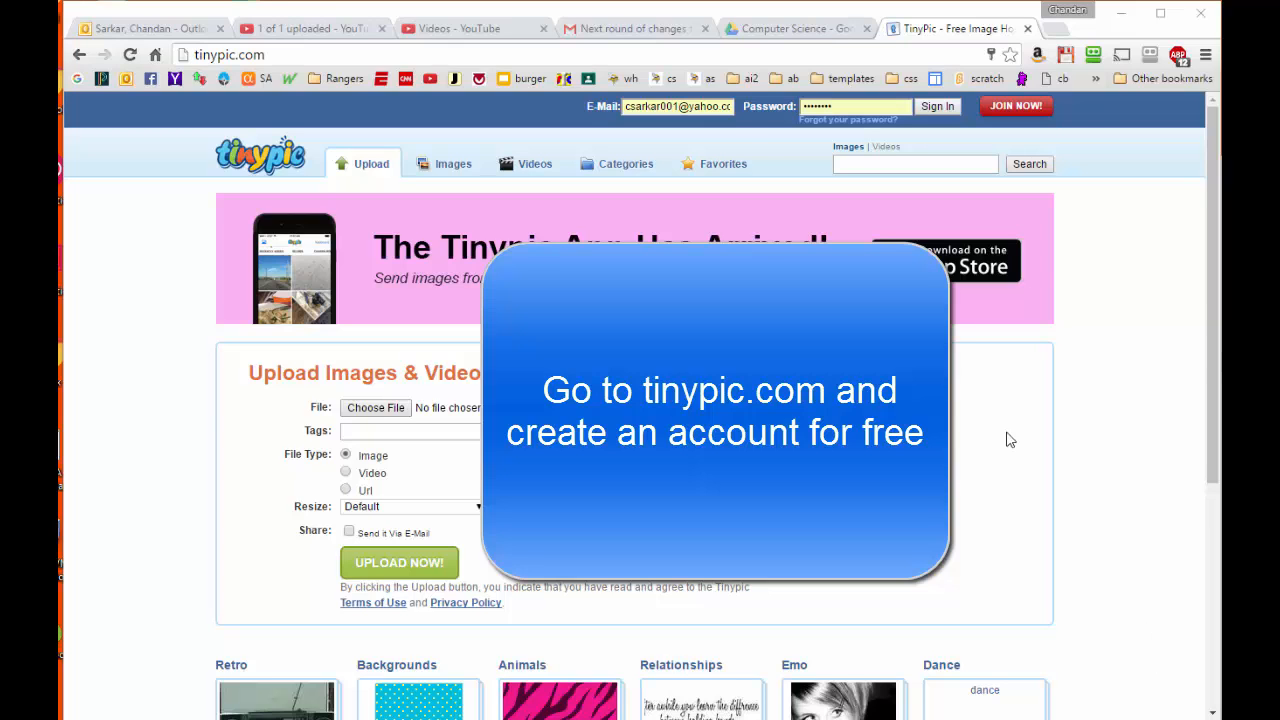
mouse_move(831, 138)
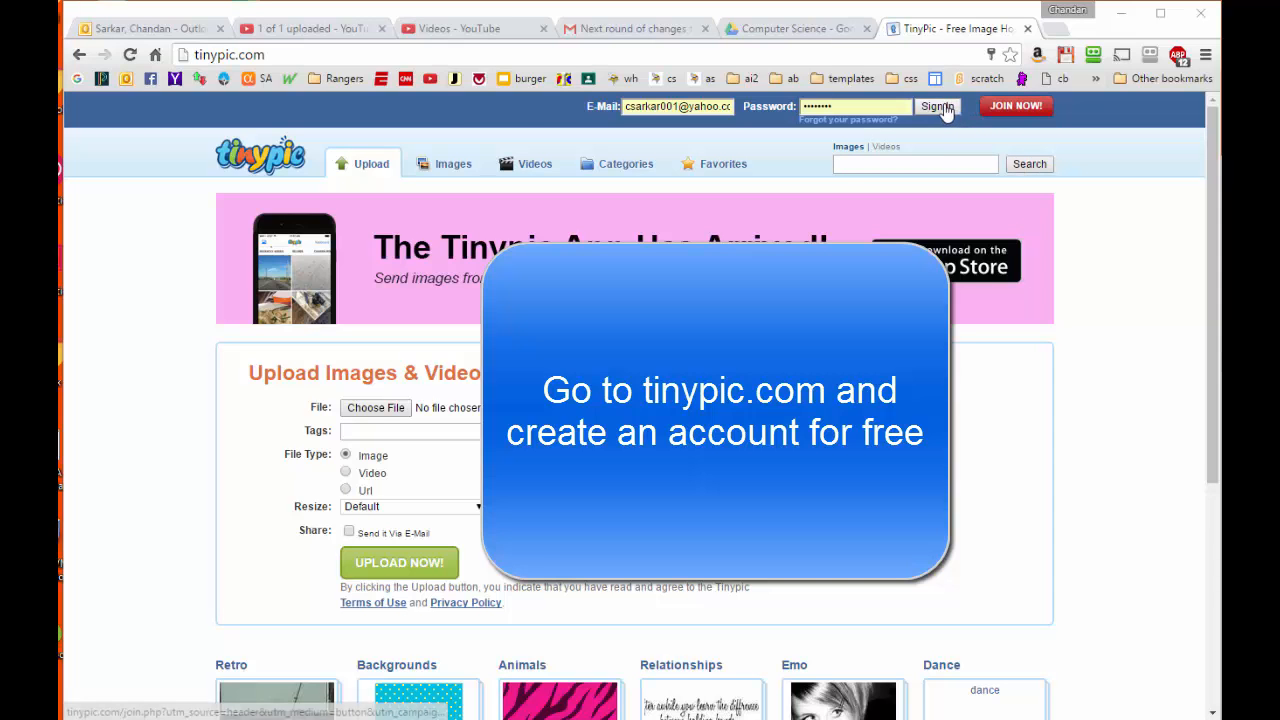
- Sign in to tinypic.com and upload the chosen president picture
left_click(936, 106)
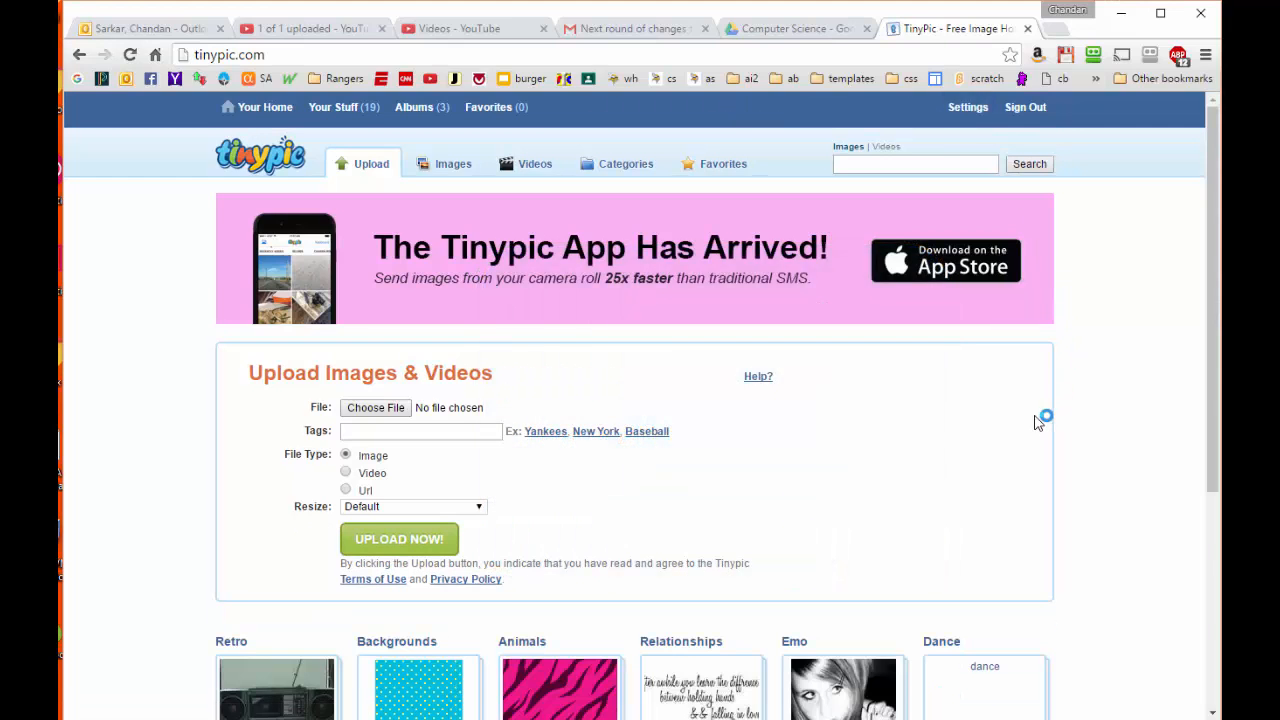
mouse_move(925, 353)
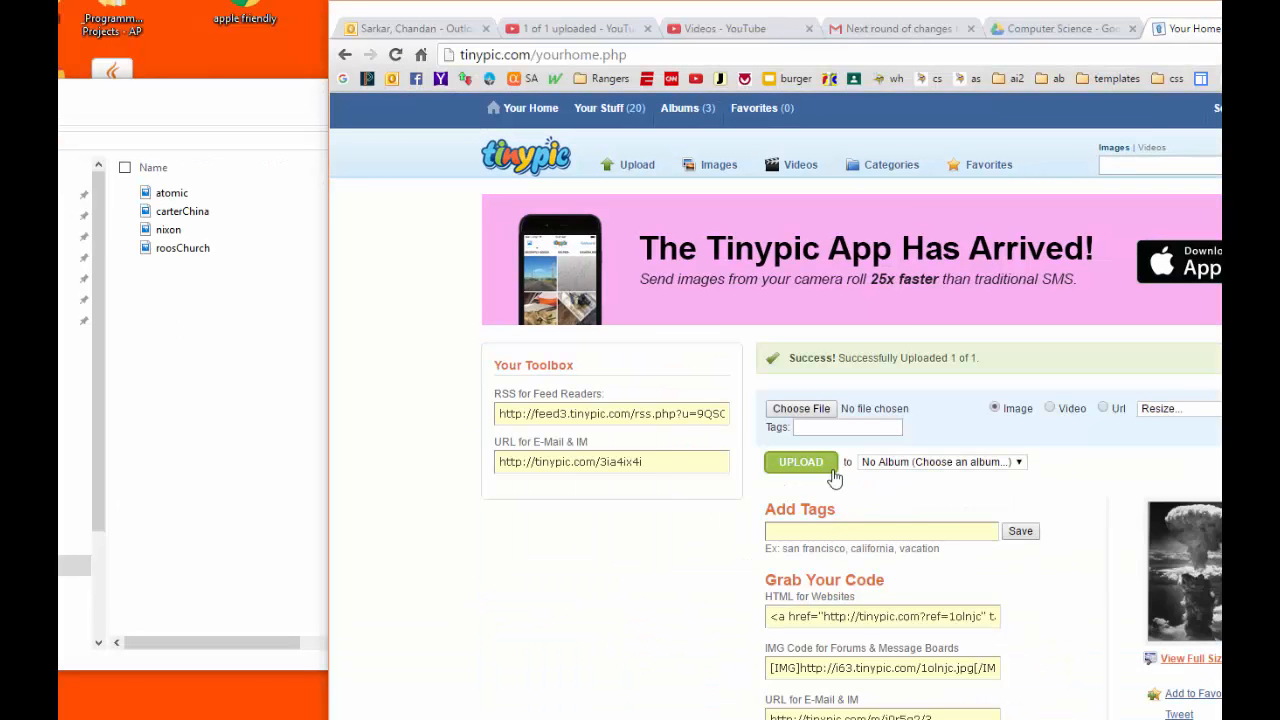
left_click(800, 461)
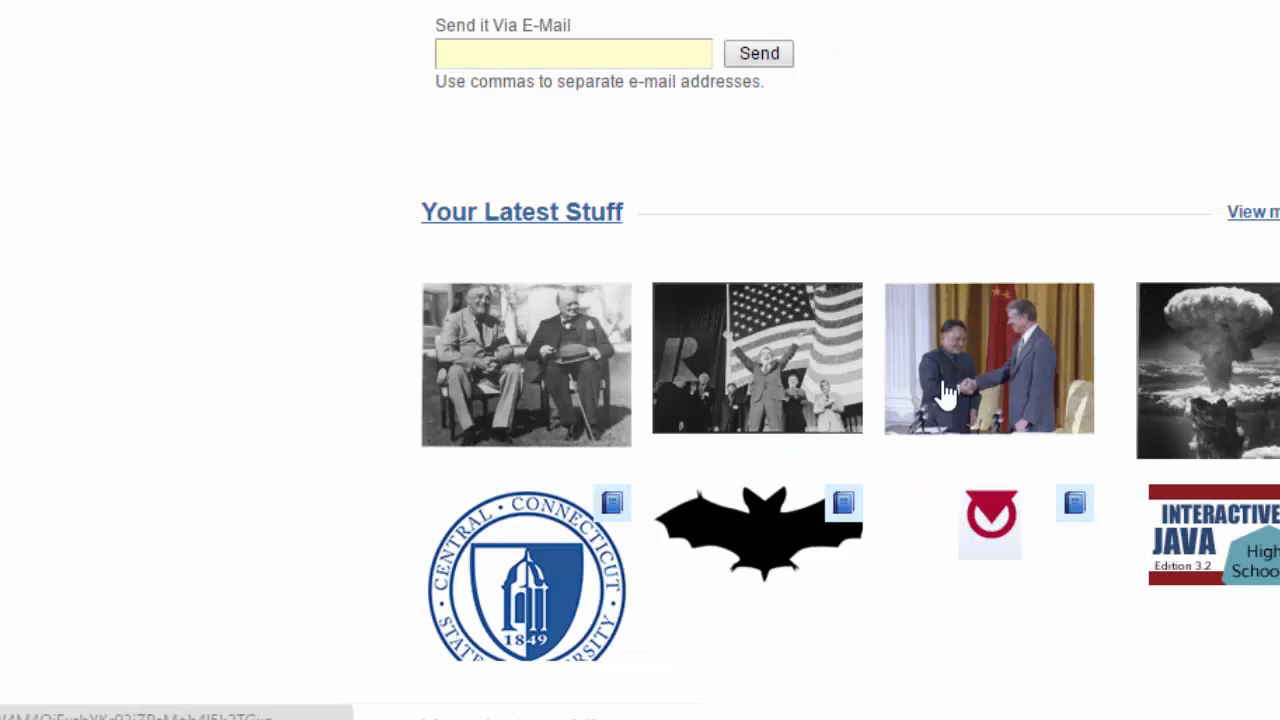
mouse_move(993, 398)
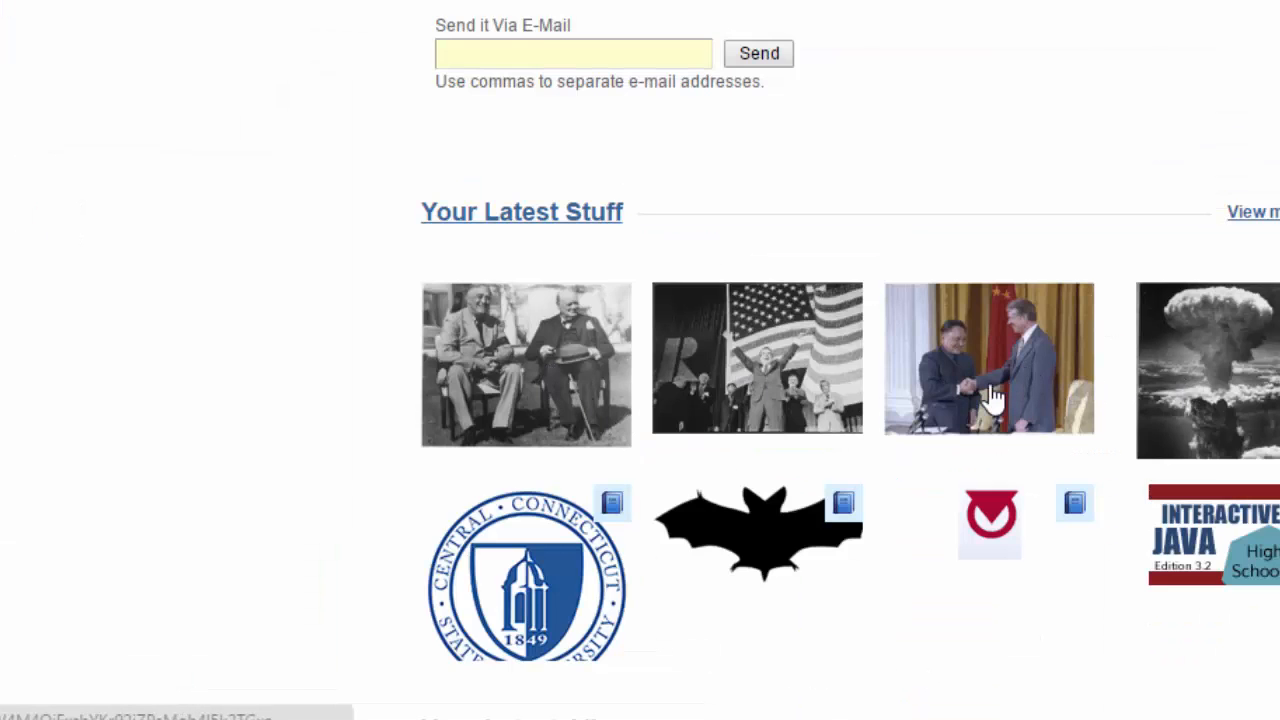
mouse_move(950, 443)
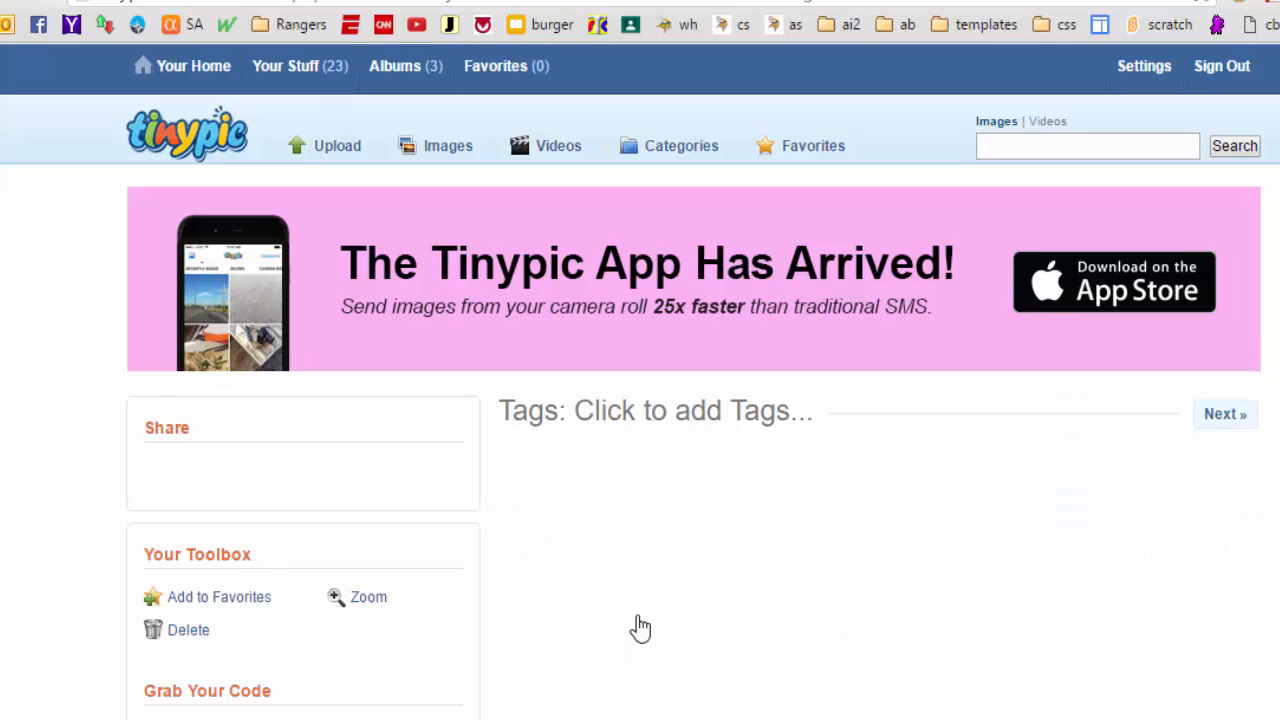
- Scroll the Roosevelt–Churchill photo page down to its Direct Link for Layouts field
scroll("down", 3)
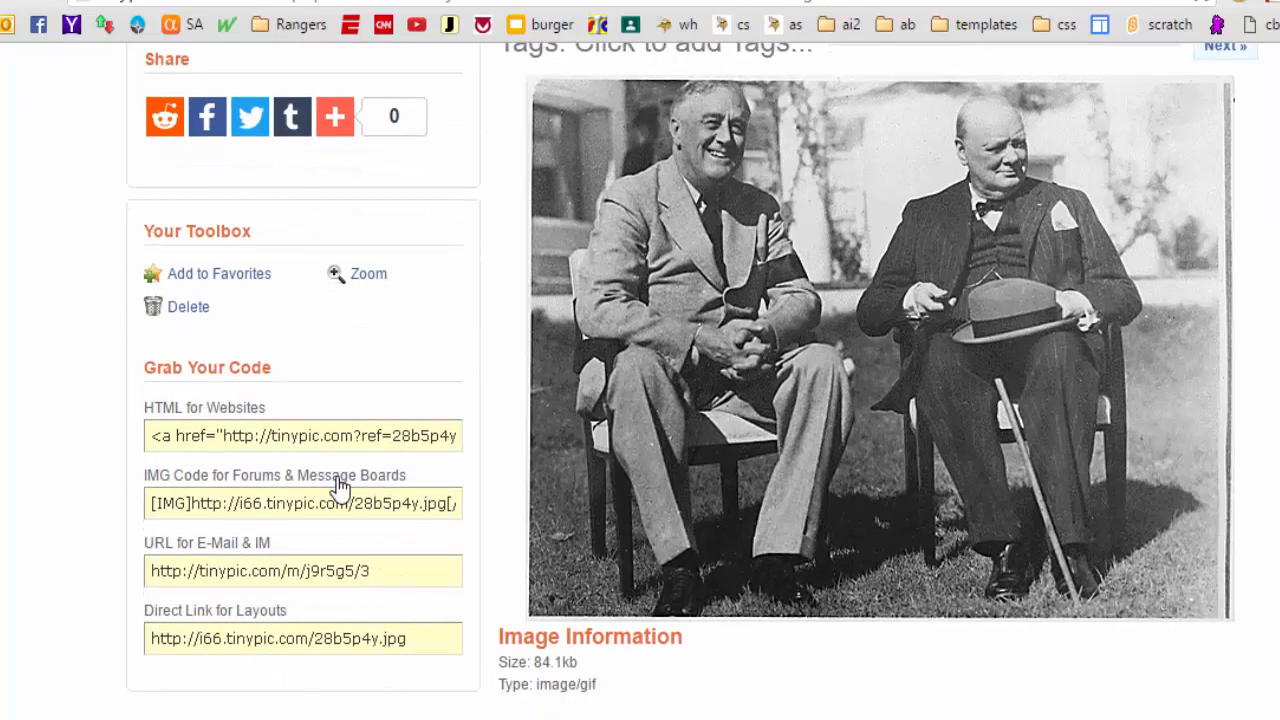
mouse_move(300, 630)
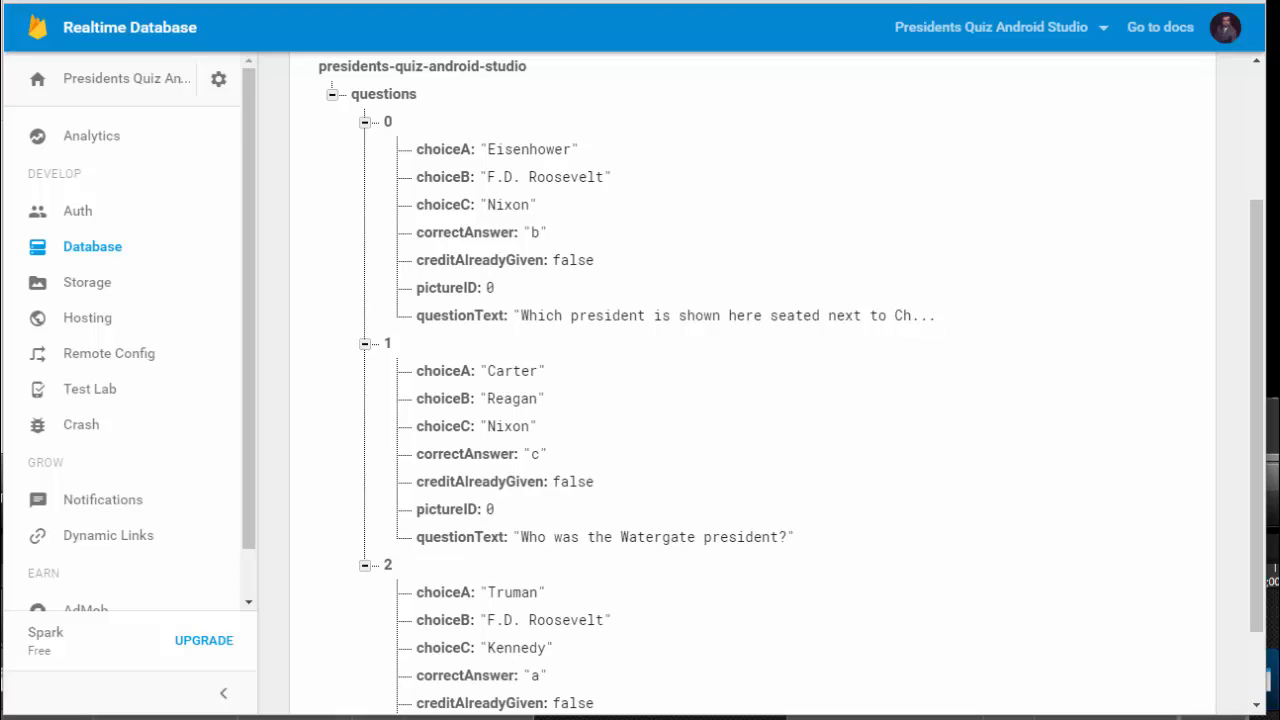
left_click(492, 509)
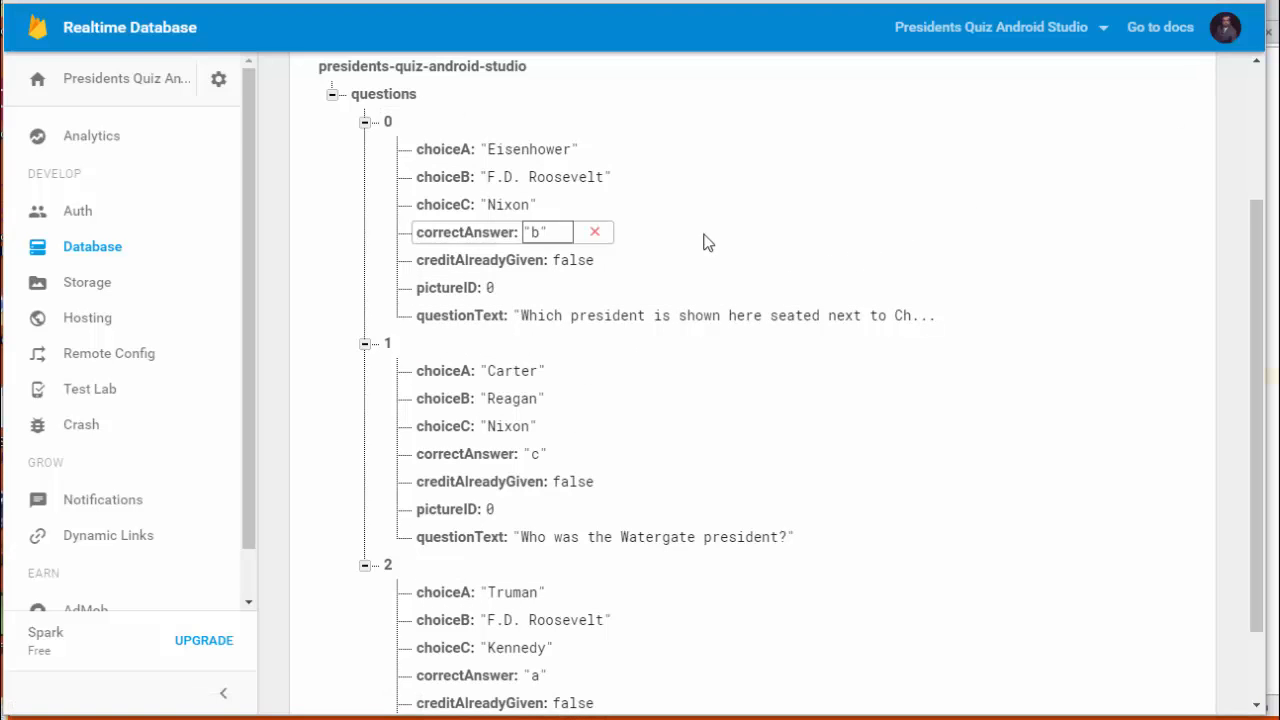
left_click(413, 121)
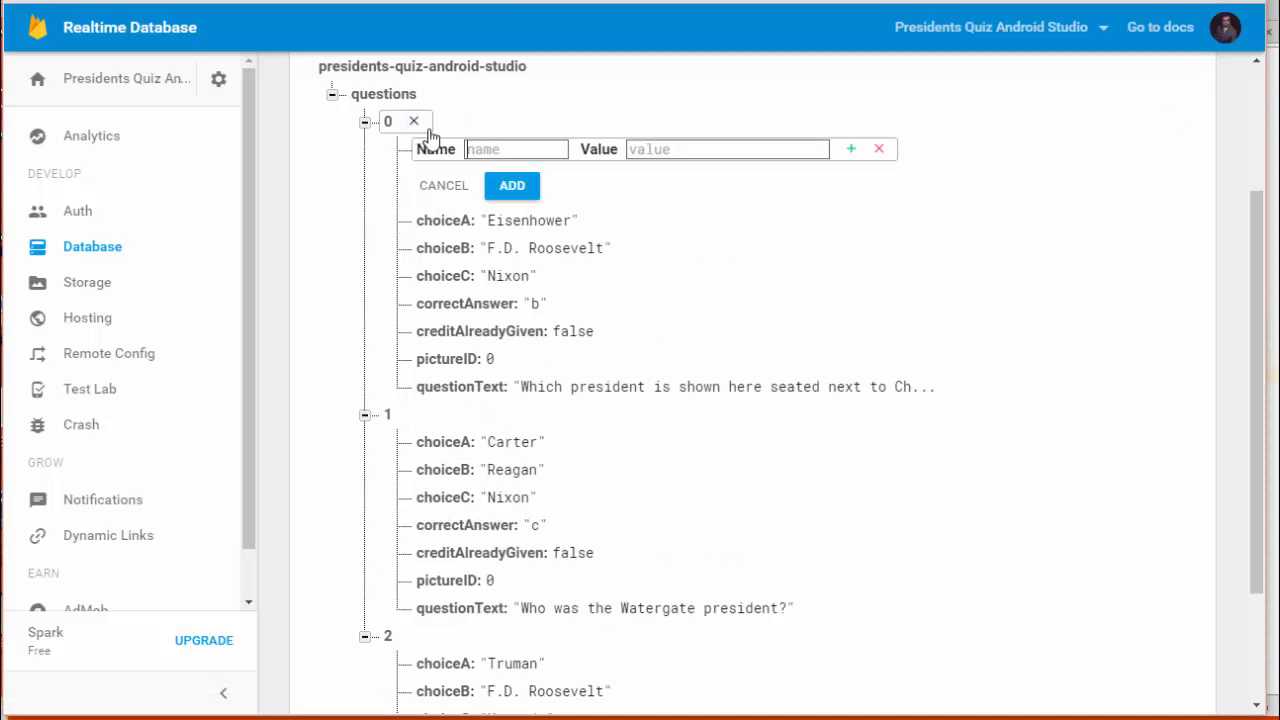
type("u")
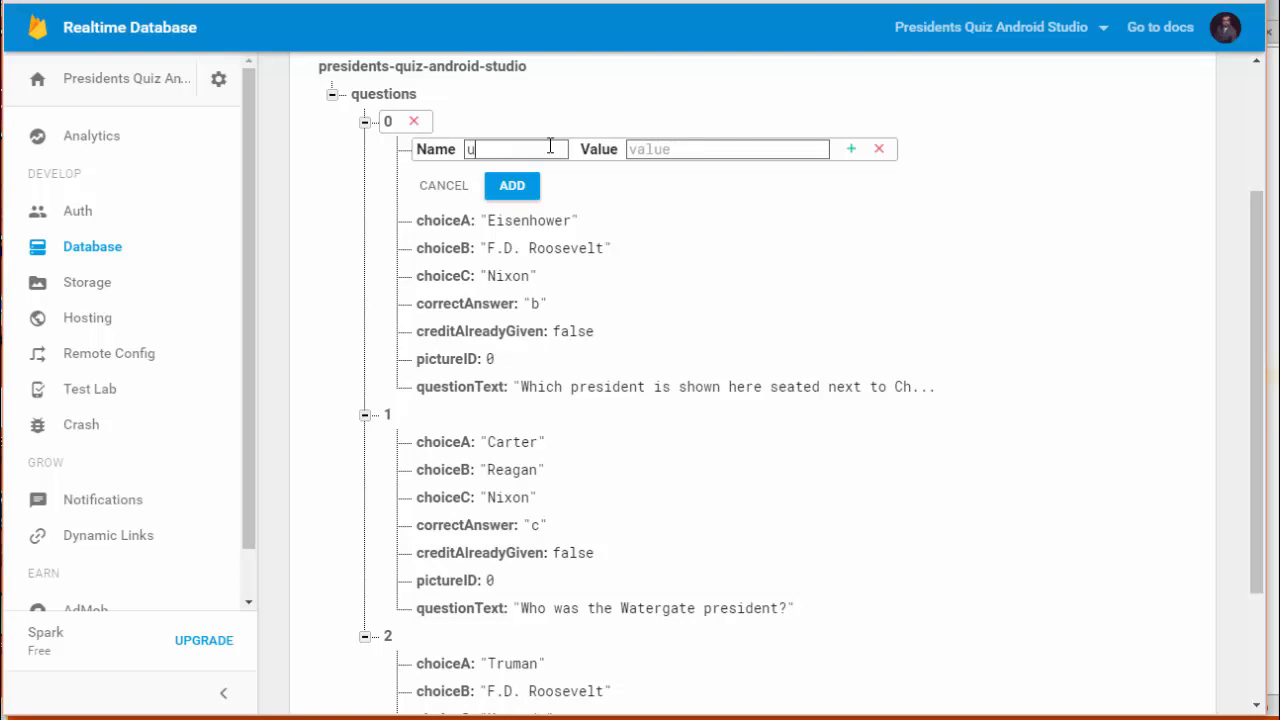
type("rl")
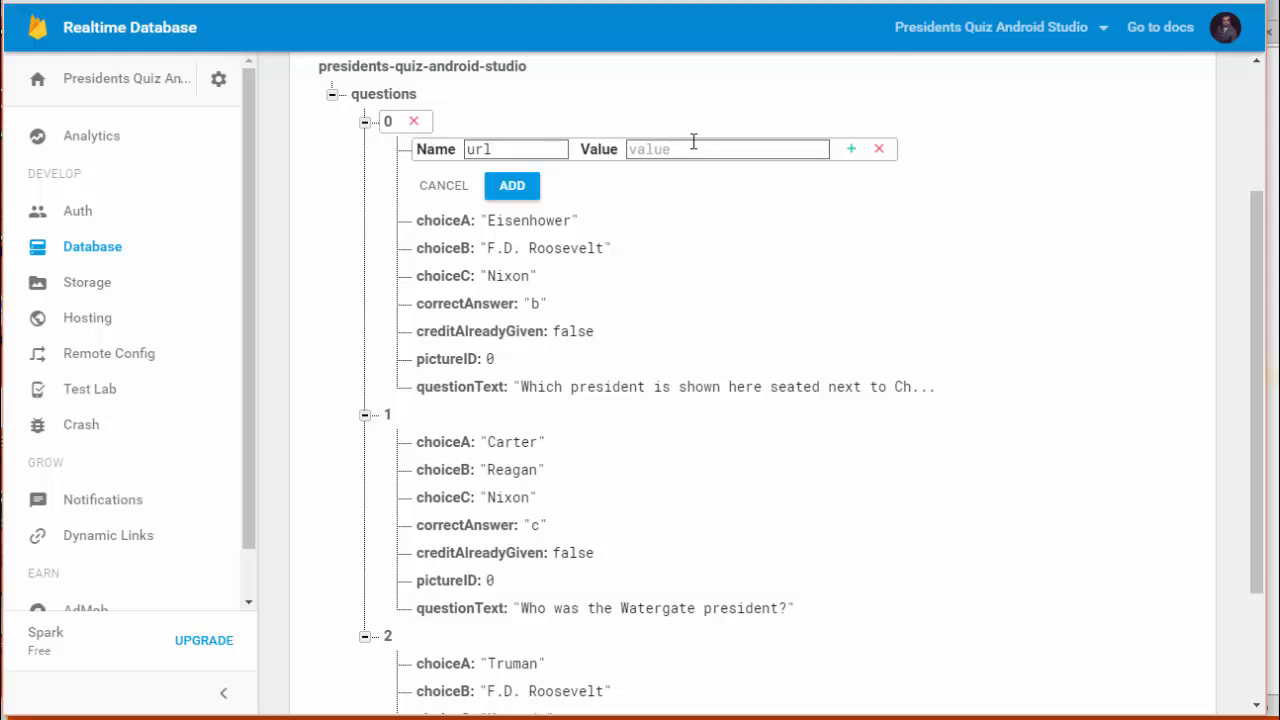
mouse_move(693, 141)
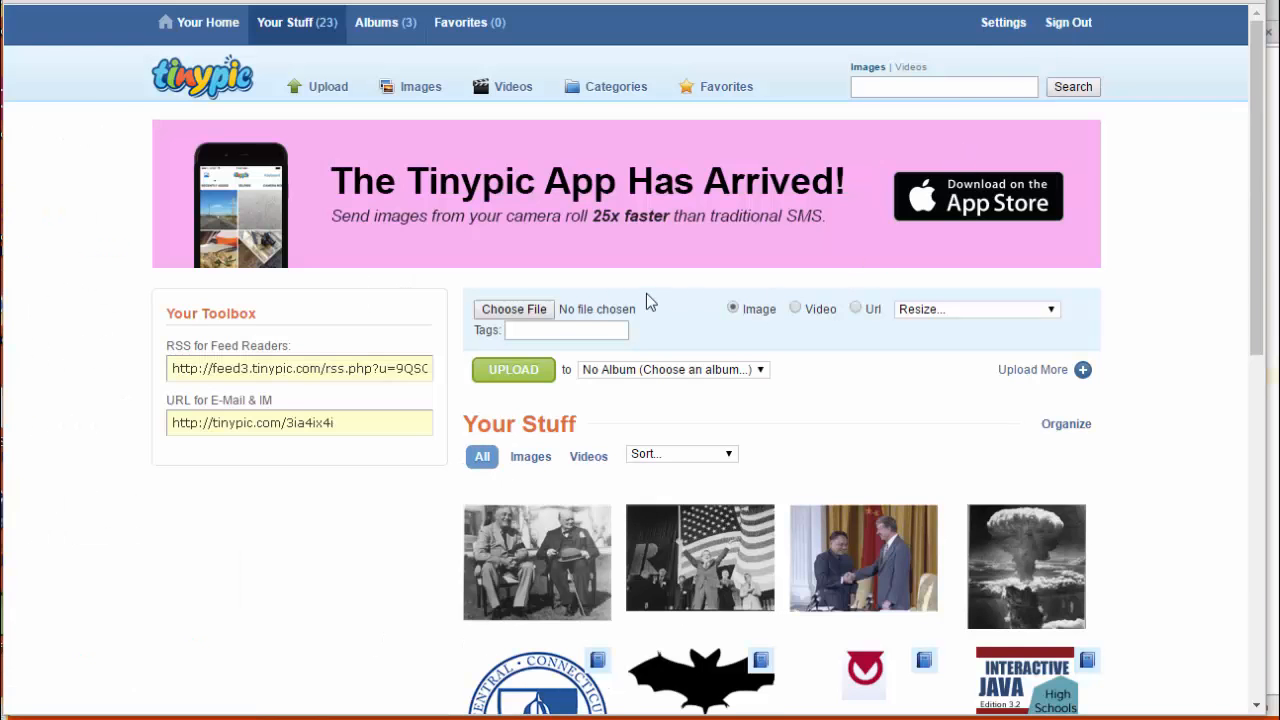
left_click(537, 561)
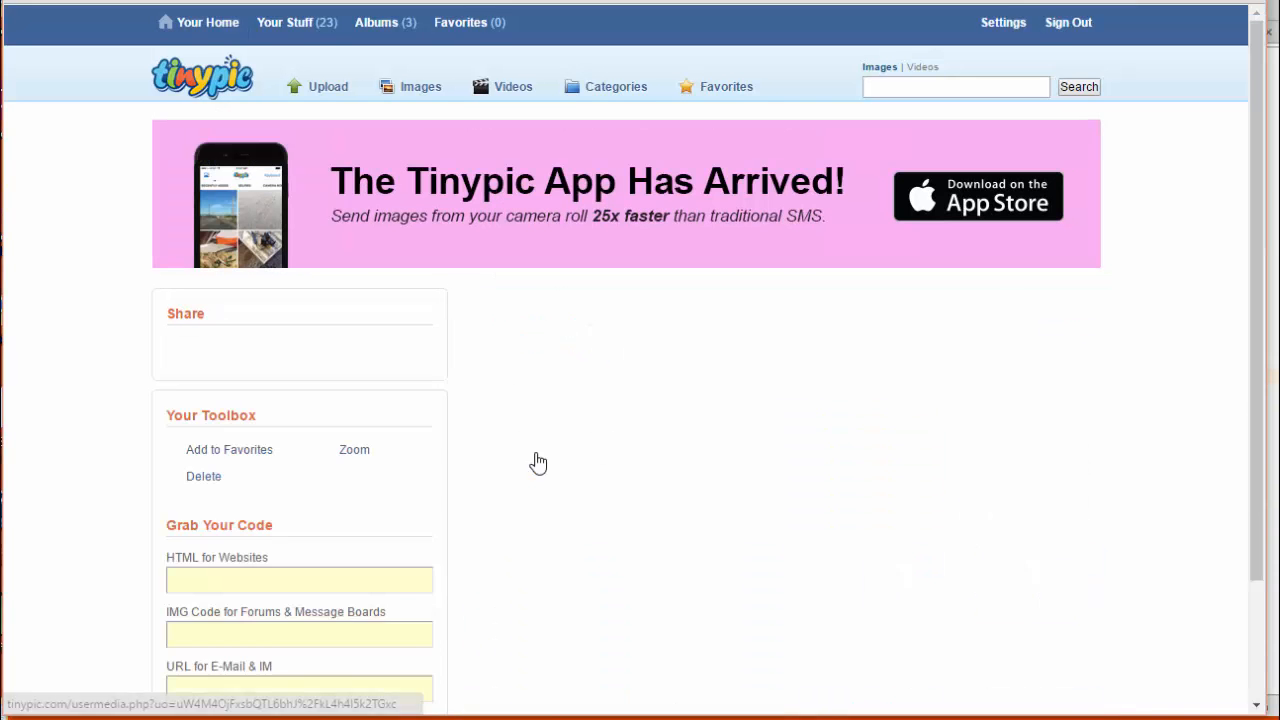
scroll("down", 3)
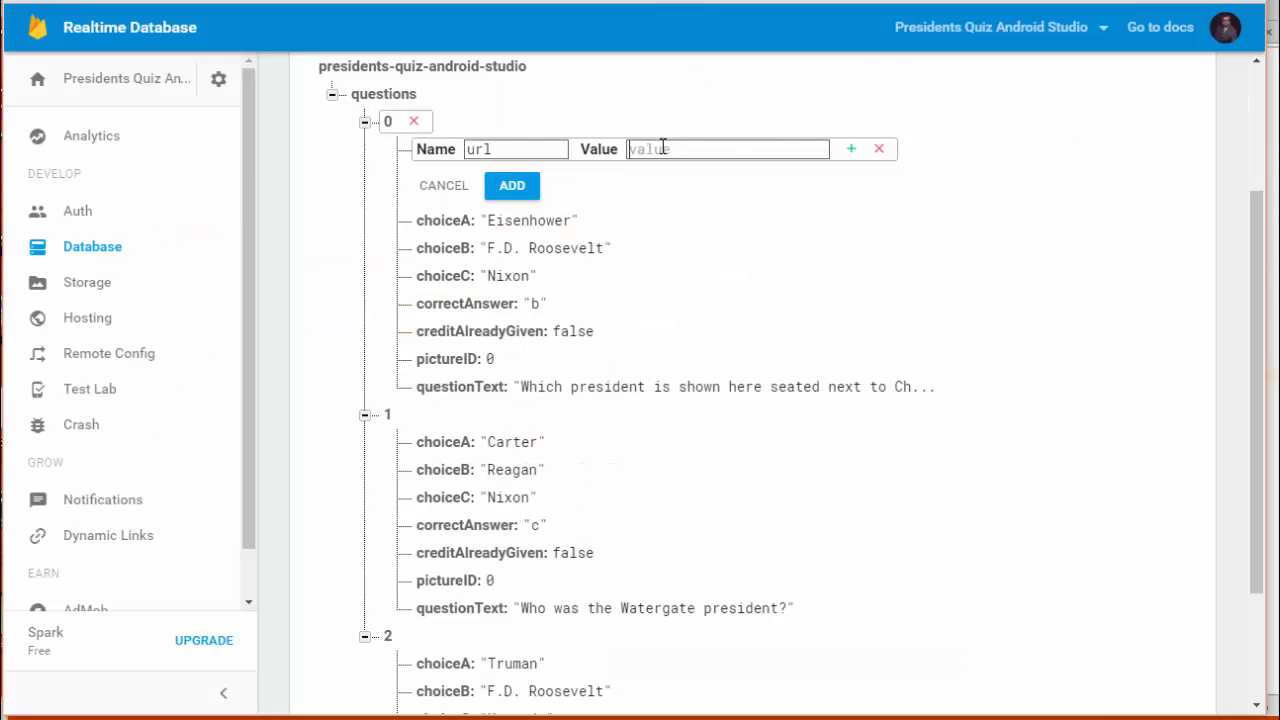
left_click(512, 185)
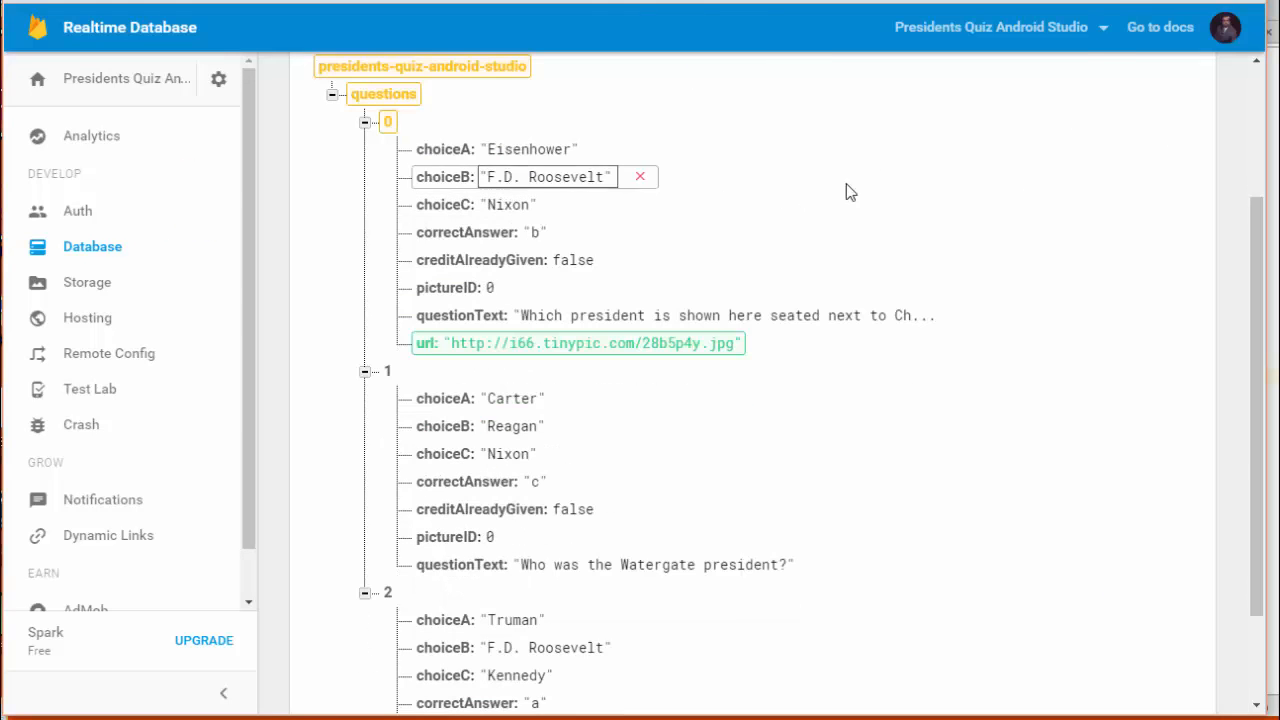
left_click(508, 204)
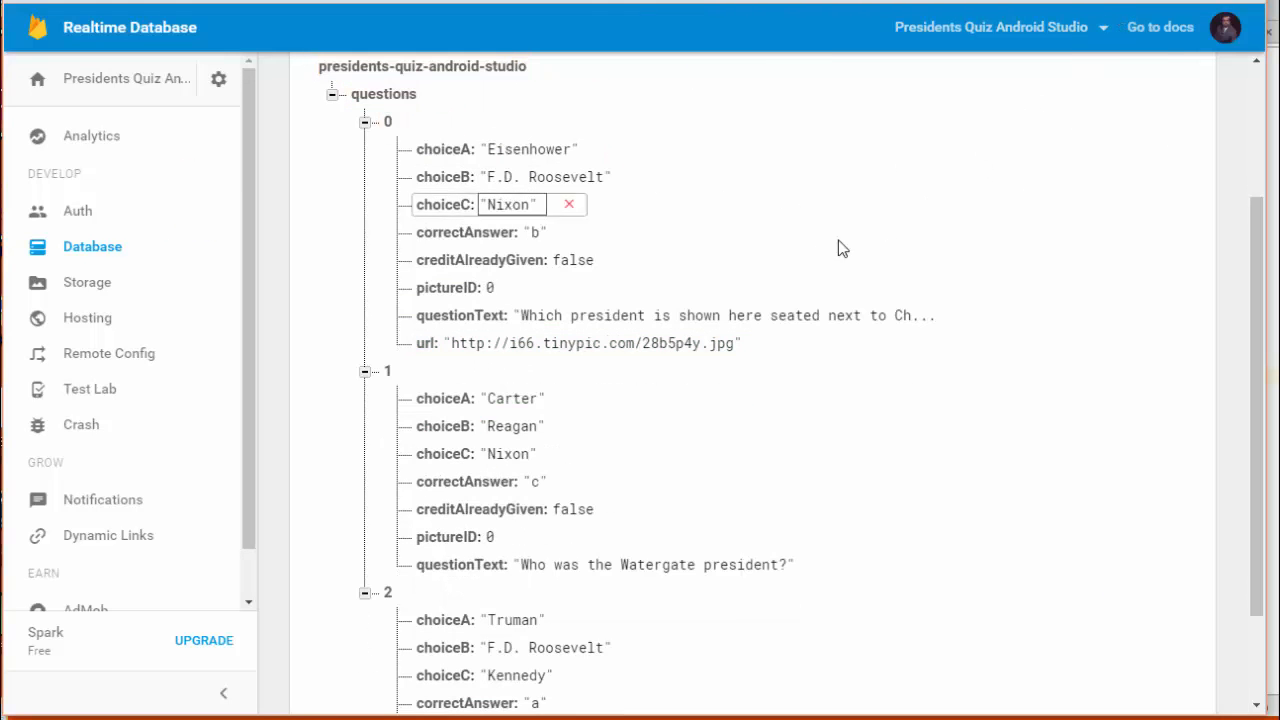
left_click(461, 315)
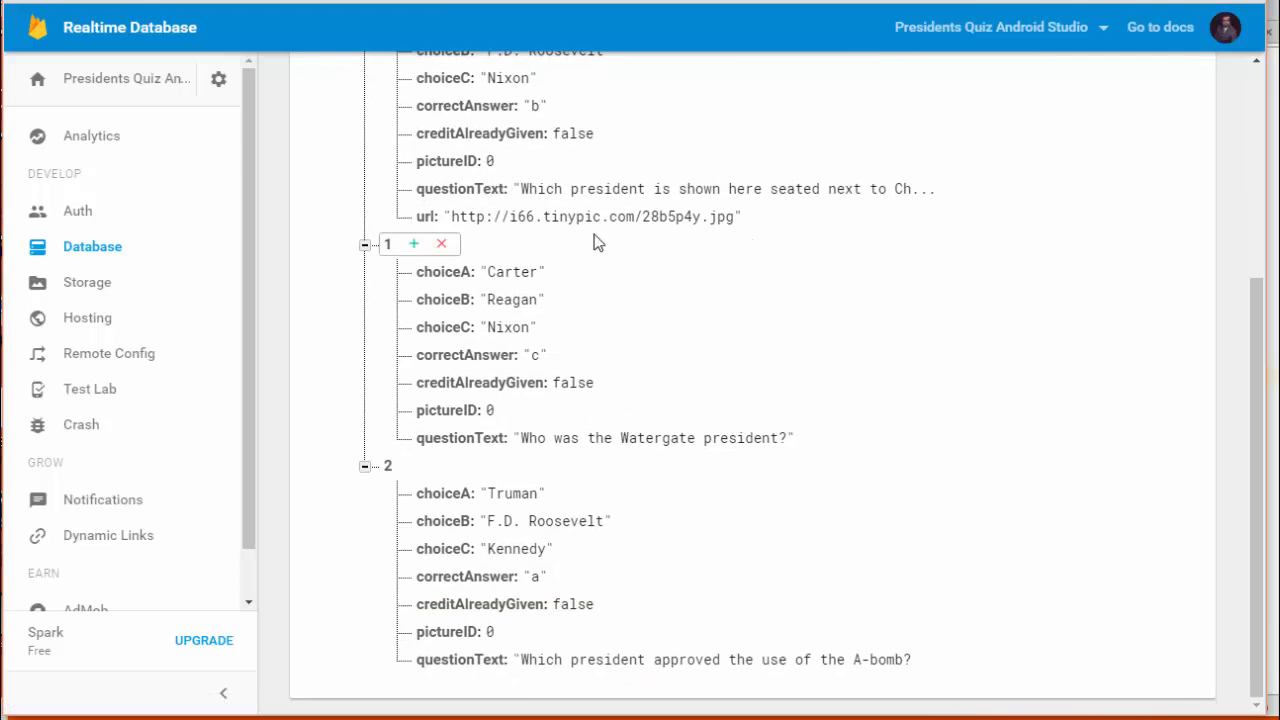
mouse_move(598, 242)
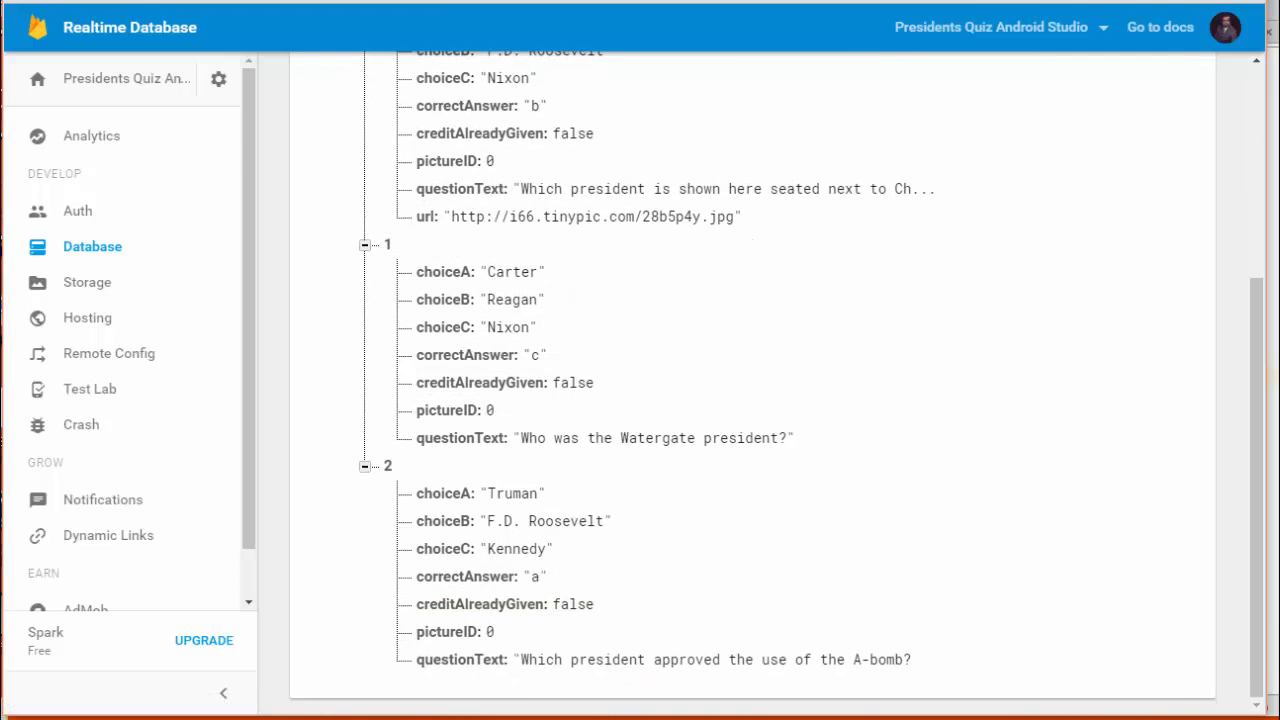
- Add TinyPic image url children to questions 1 and 2 in Realtime Database
scroll("down", 3)
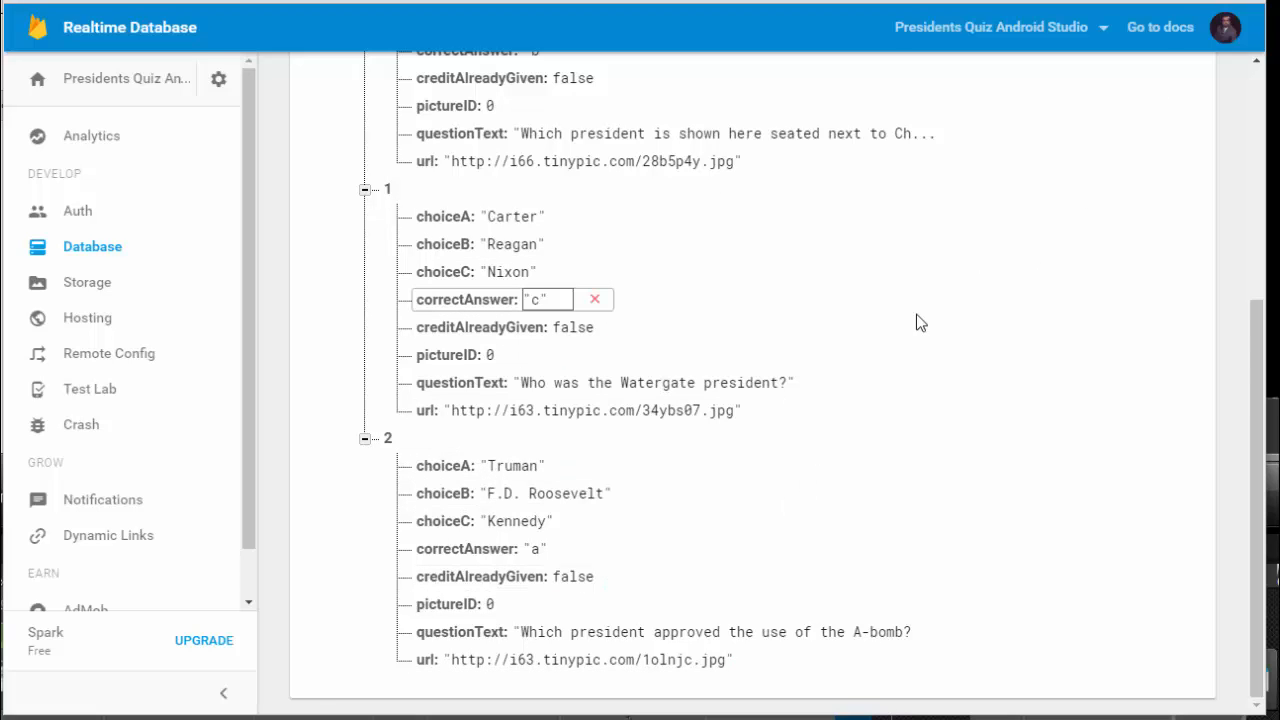
mouse_move(1128, 310)
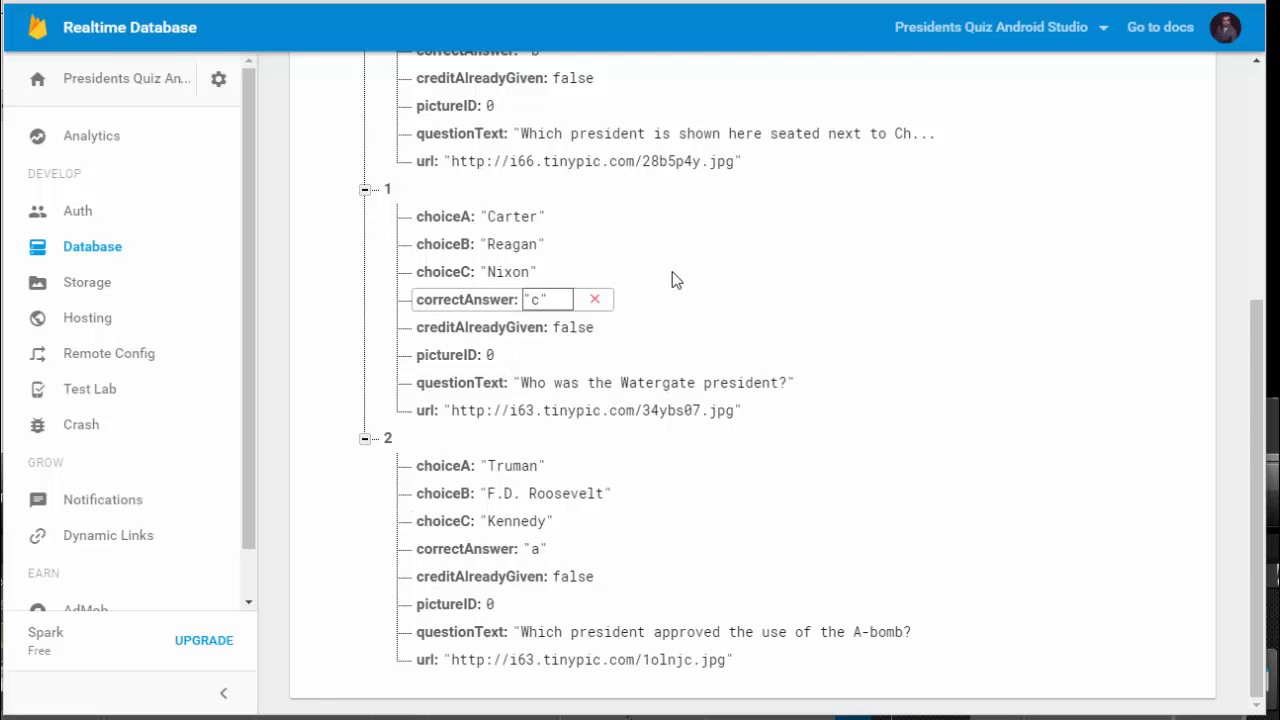
left_click(515, 465)
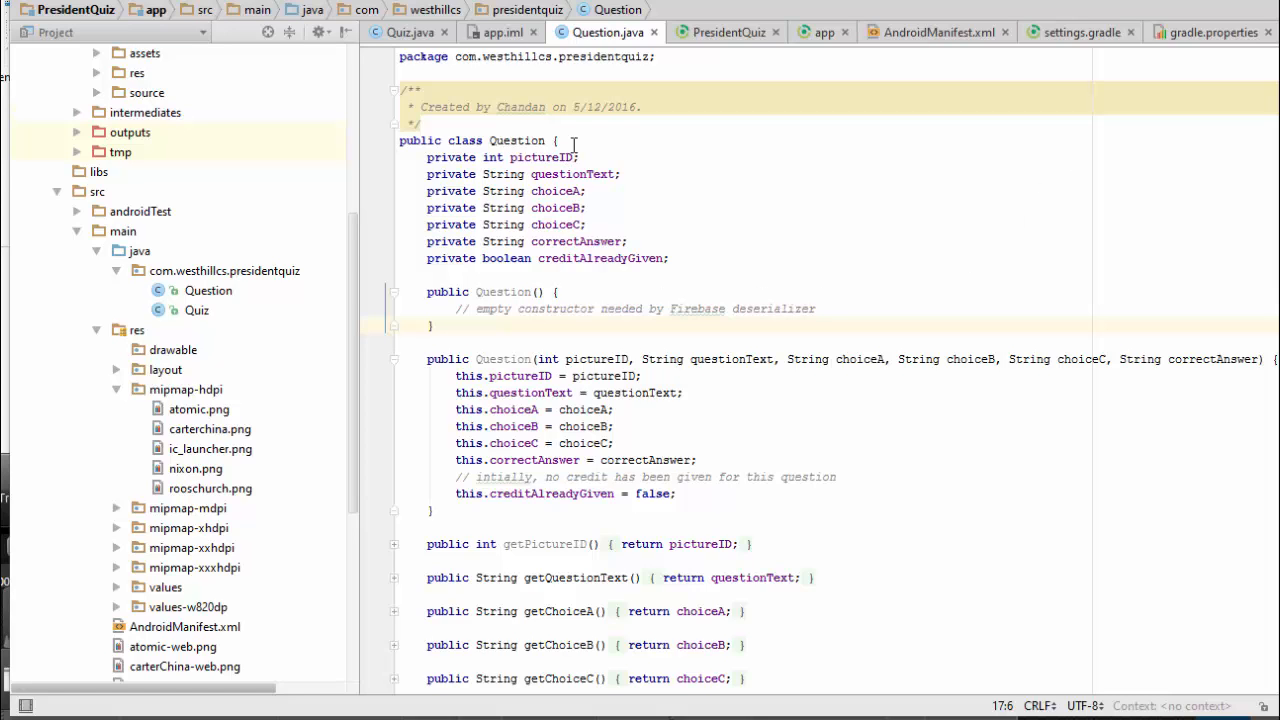
mouse_move(574, 142)
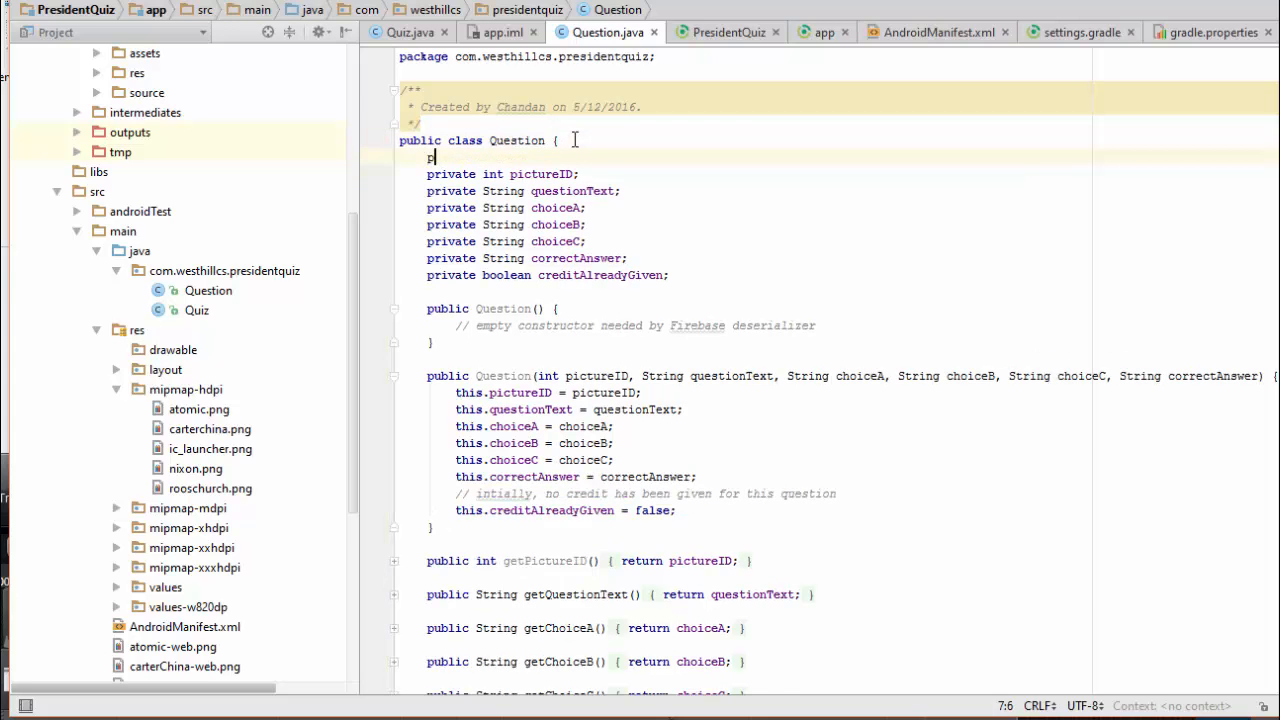
- Declare 'private String url;' and generate getUrl/setUrl below the constructor, then open Quiz.java
type("private String url;")
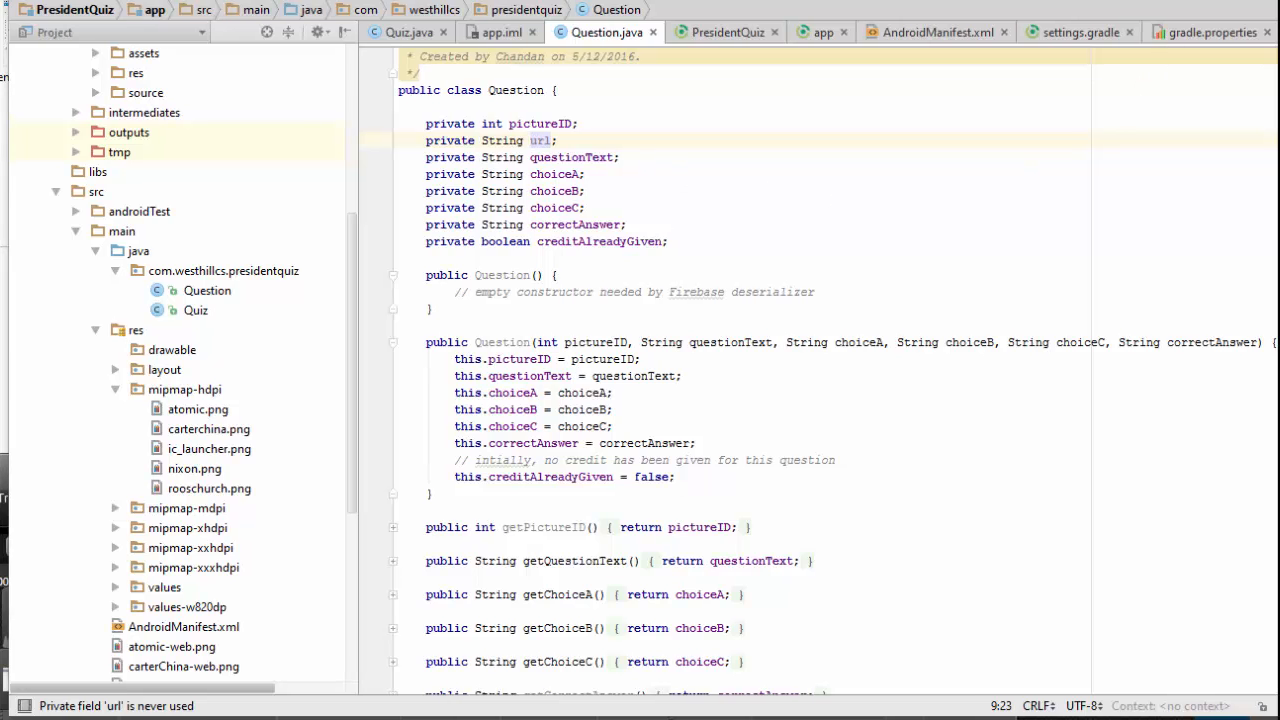
right_click(540, 140)
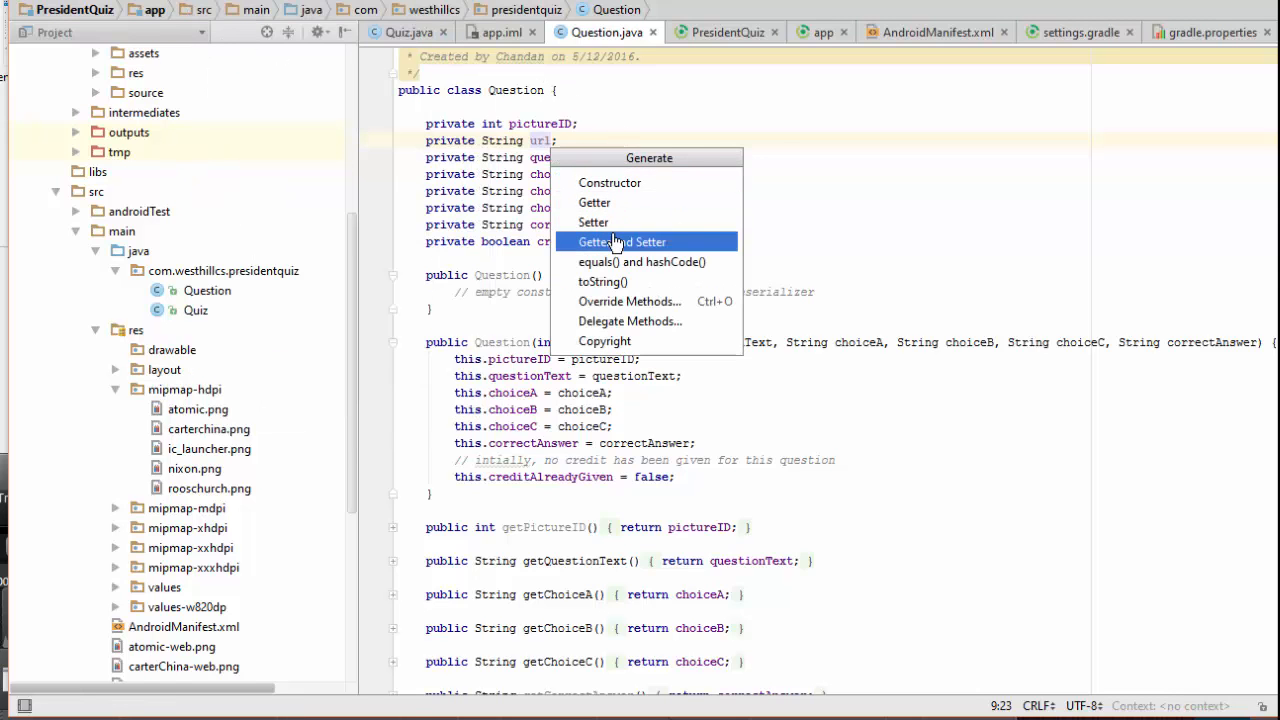
left_click(622, 241)
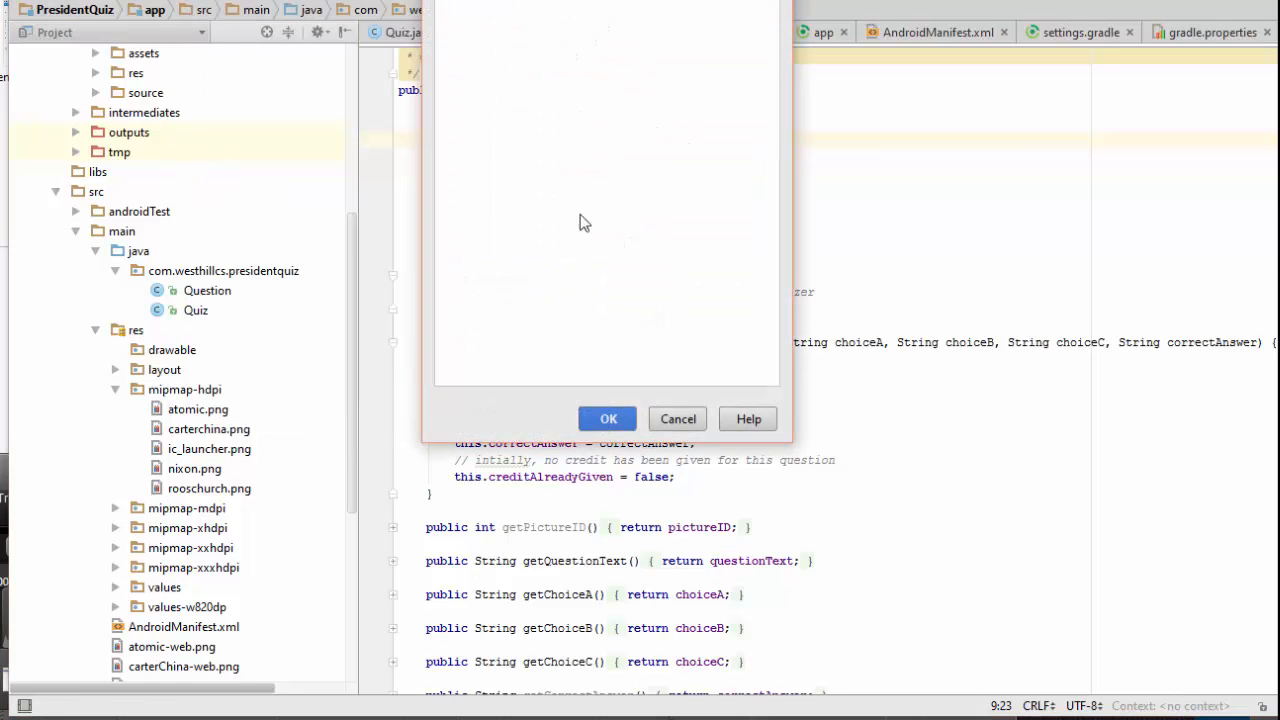
left_click(607, 418)
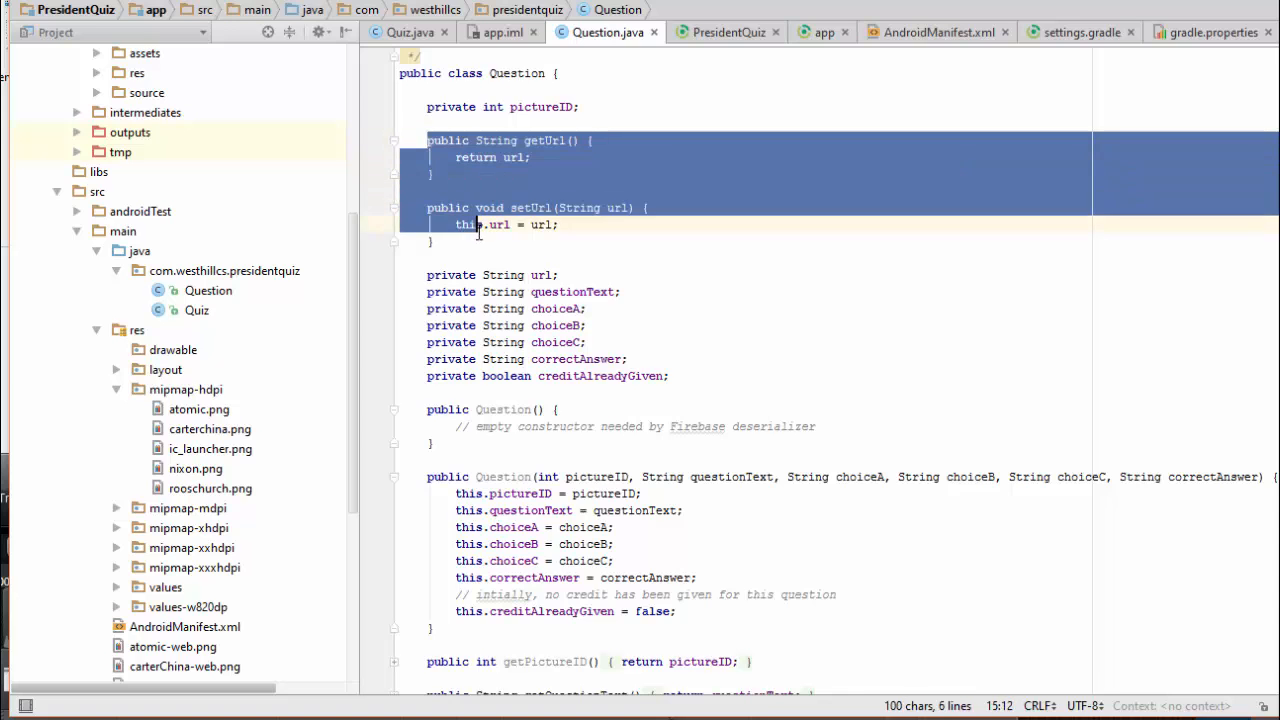
key("Delete")
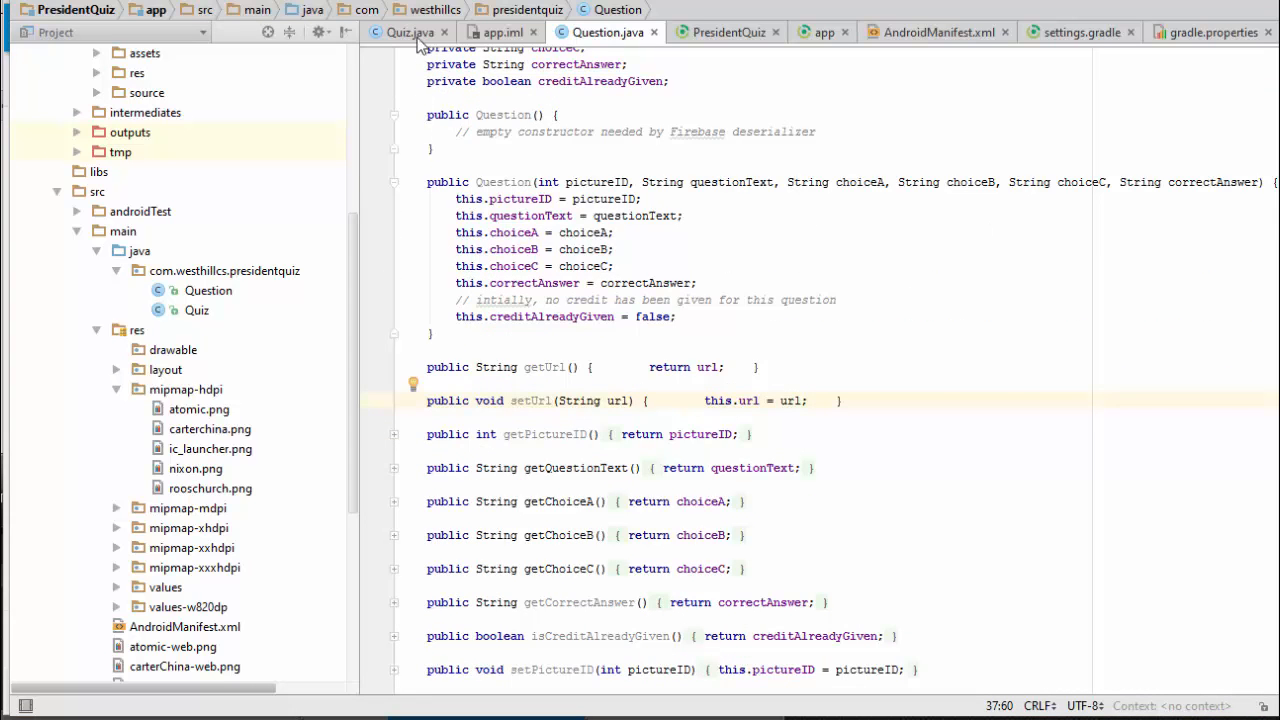
left_click(407, 32)
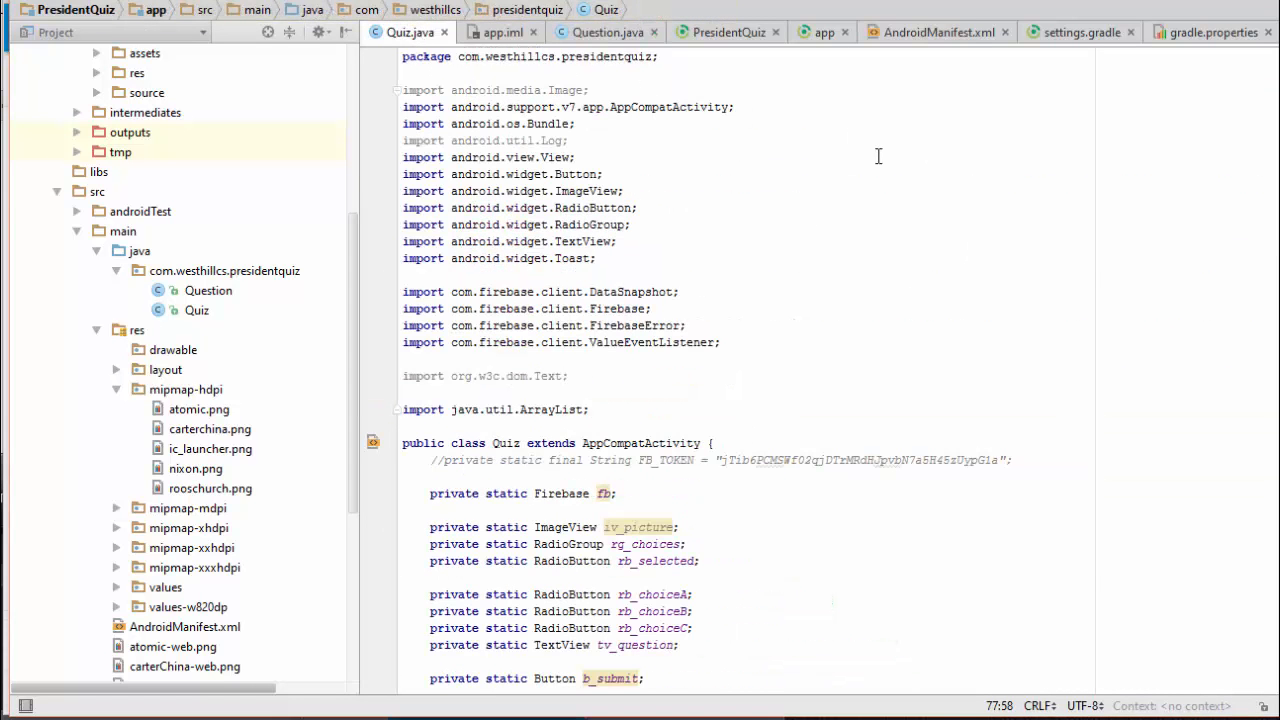
- Scroll Quiz.java down to displayQuestion and its commented iv_picture.setImageResource line
scroll("down", 3)
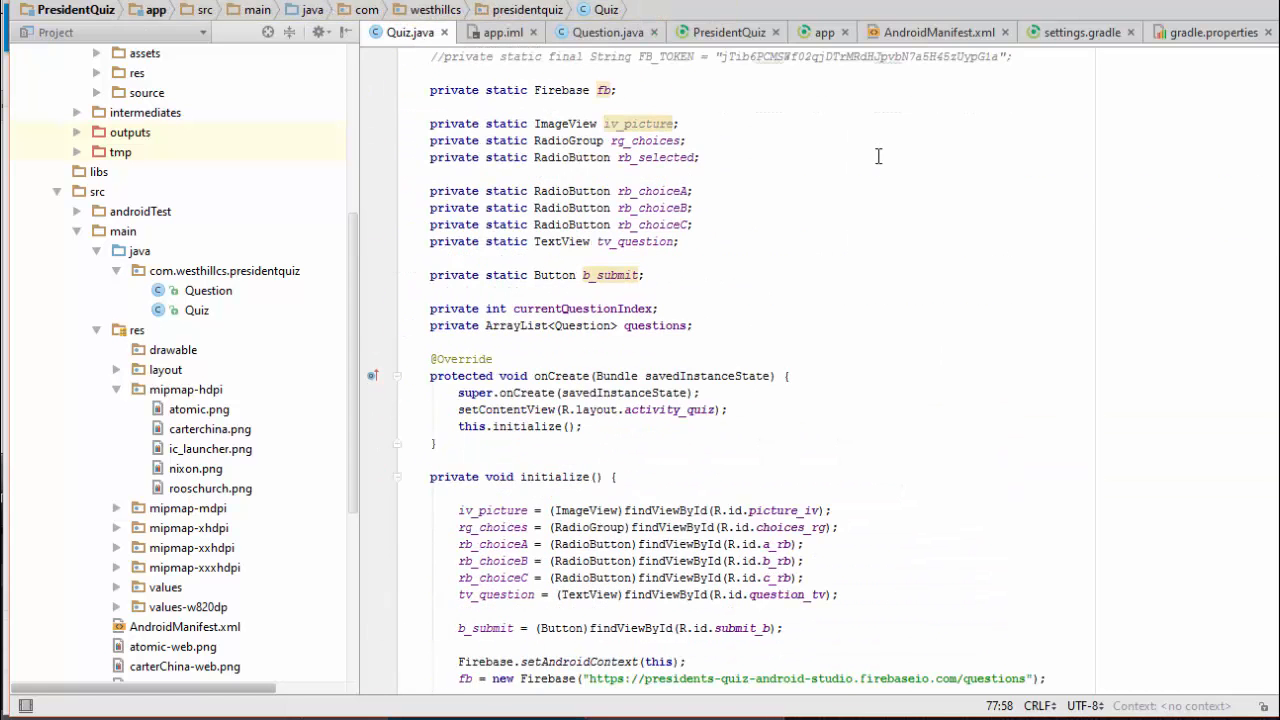
scroll("down", 3)
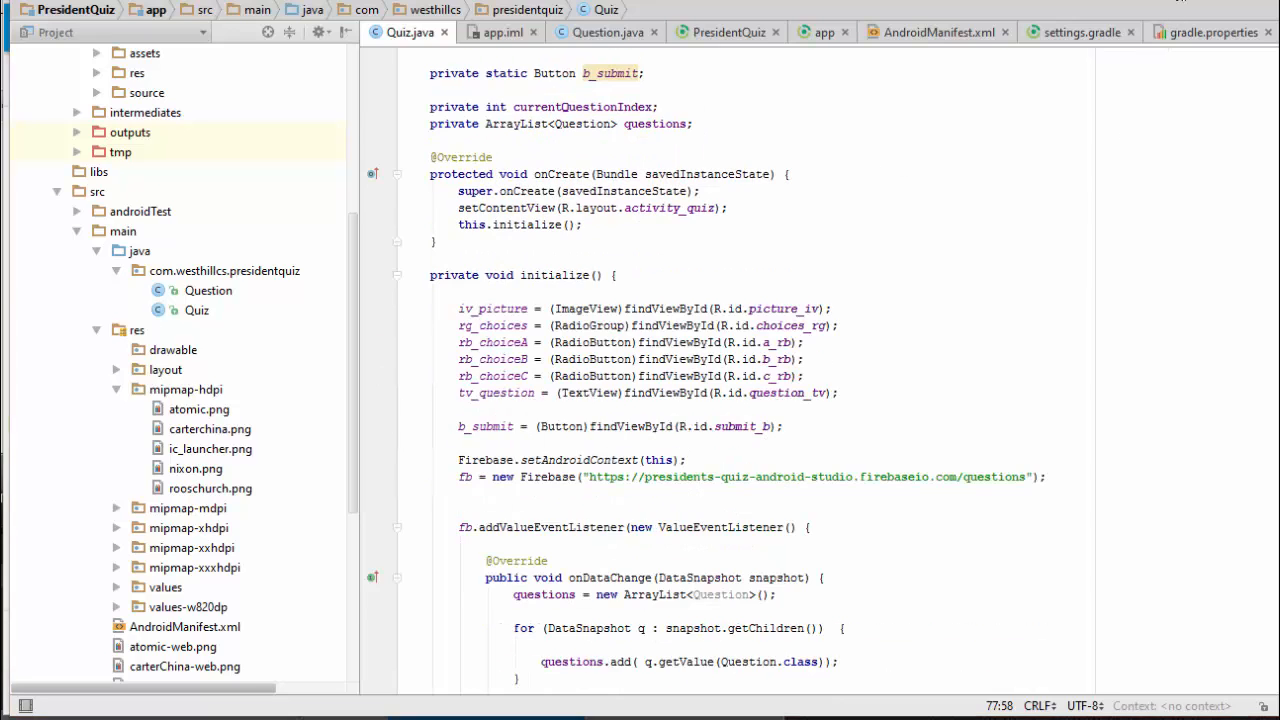
scroll("down", 3)
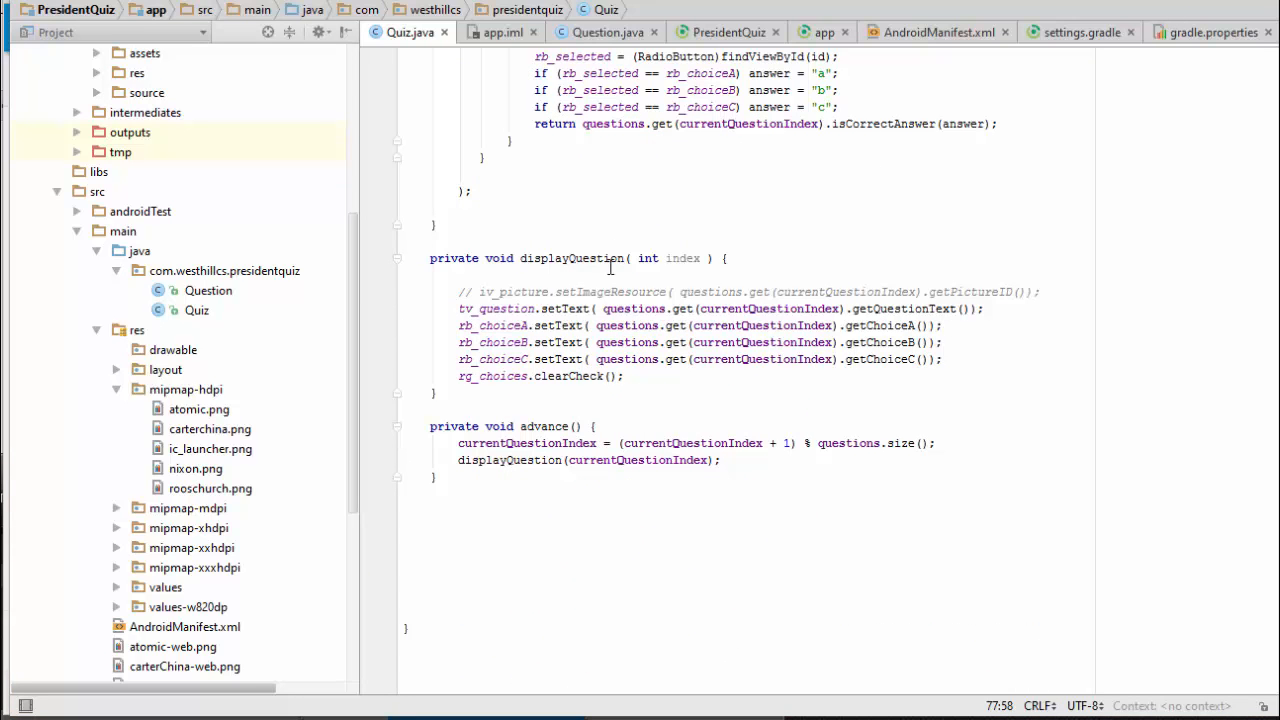
mouse_move(482, 298)
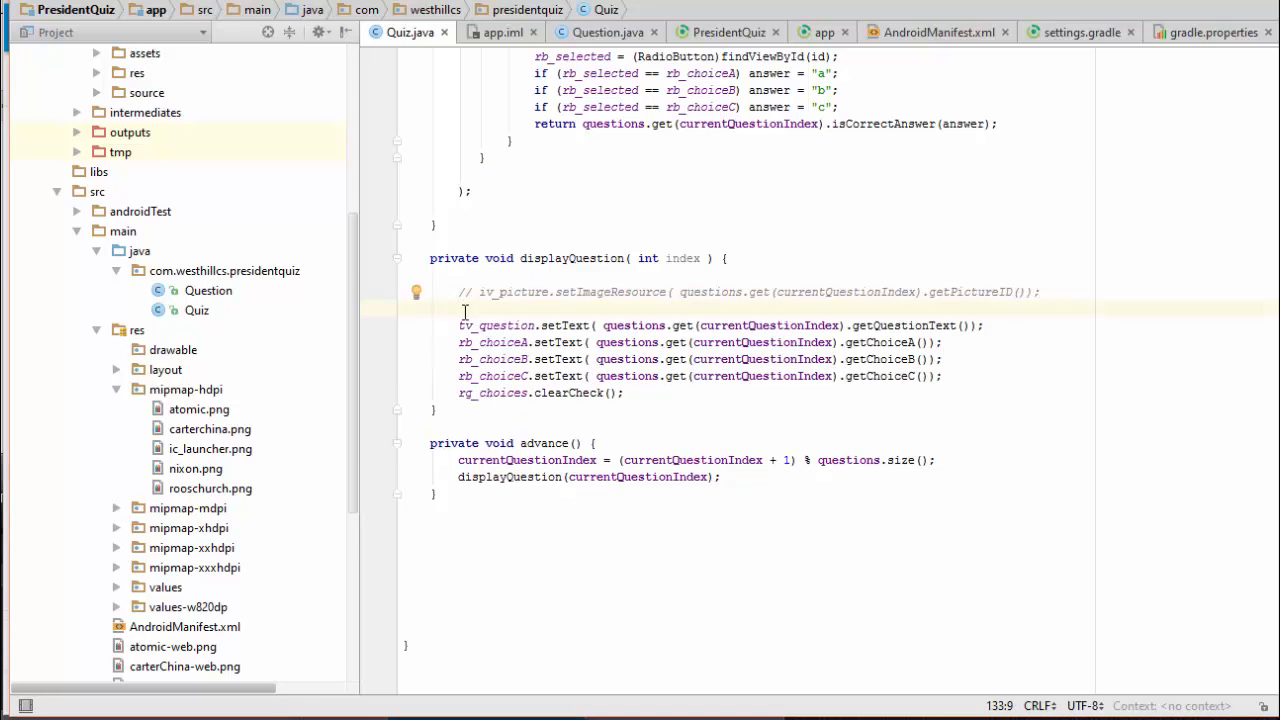
mouse_move(518, 311)
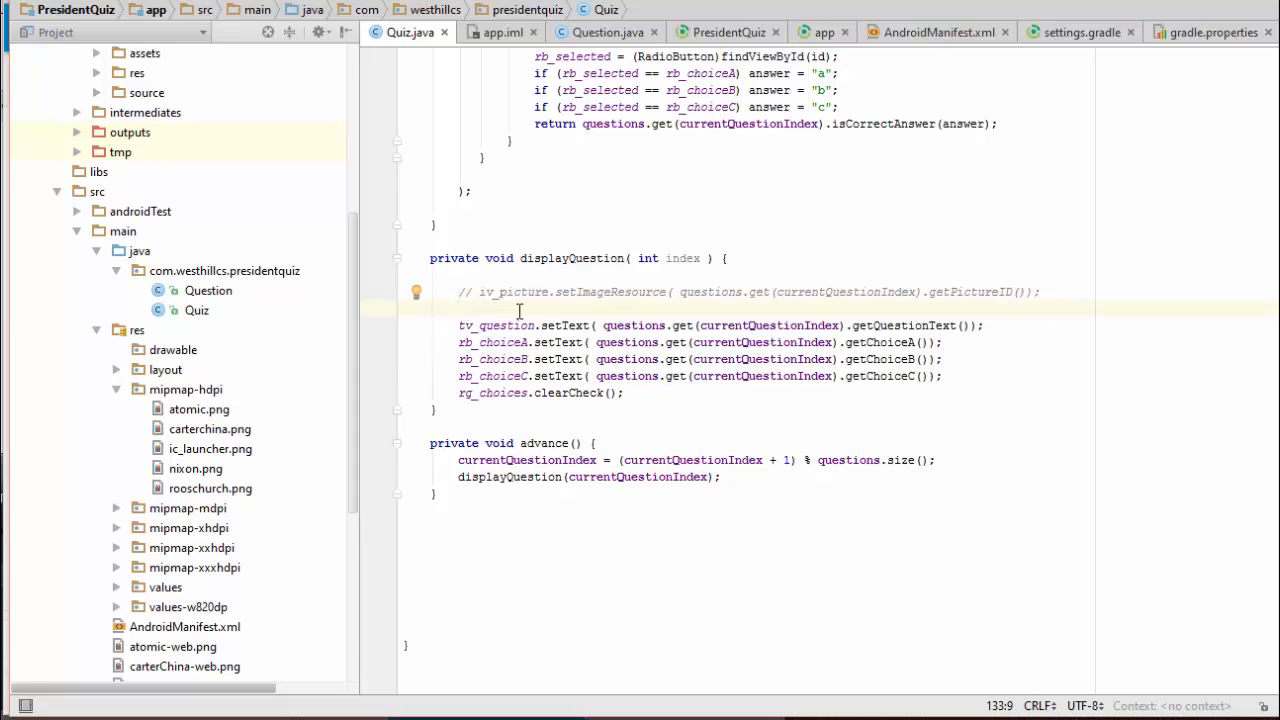
mouse_move(580, 311)
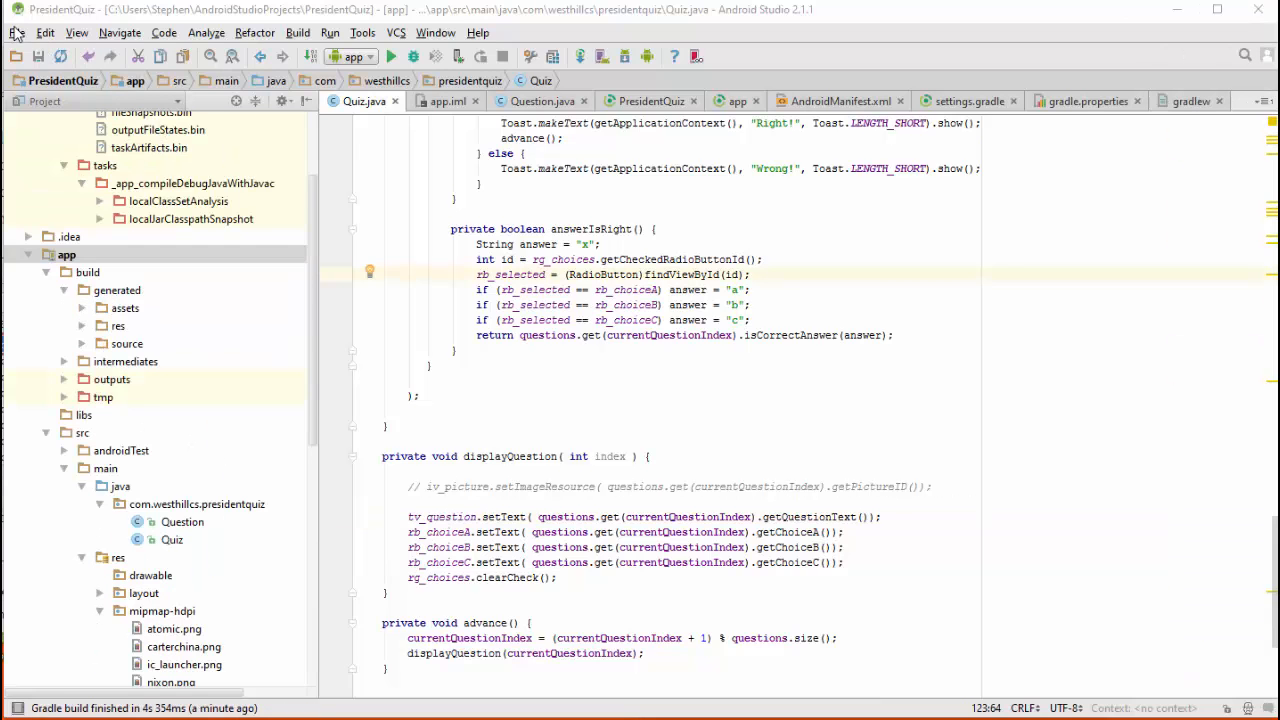
- Add library com.koushikdutta.ion:ion:2.1.8 as a Compile dependency of the app module
left_click(17, 33)
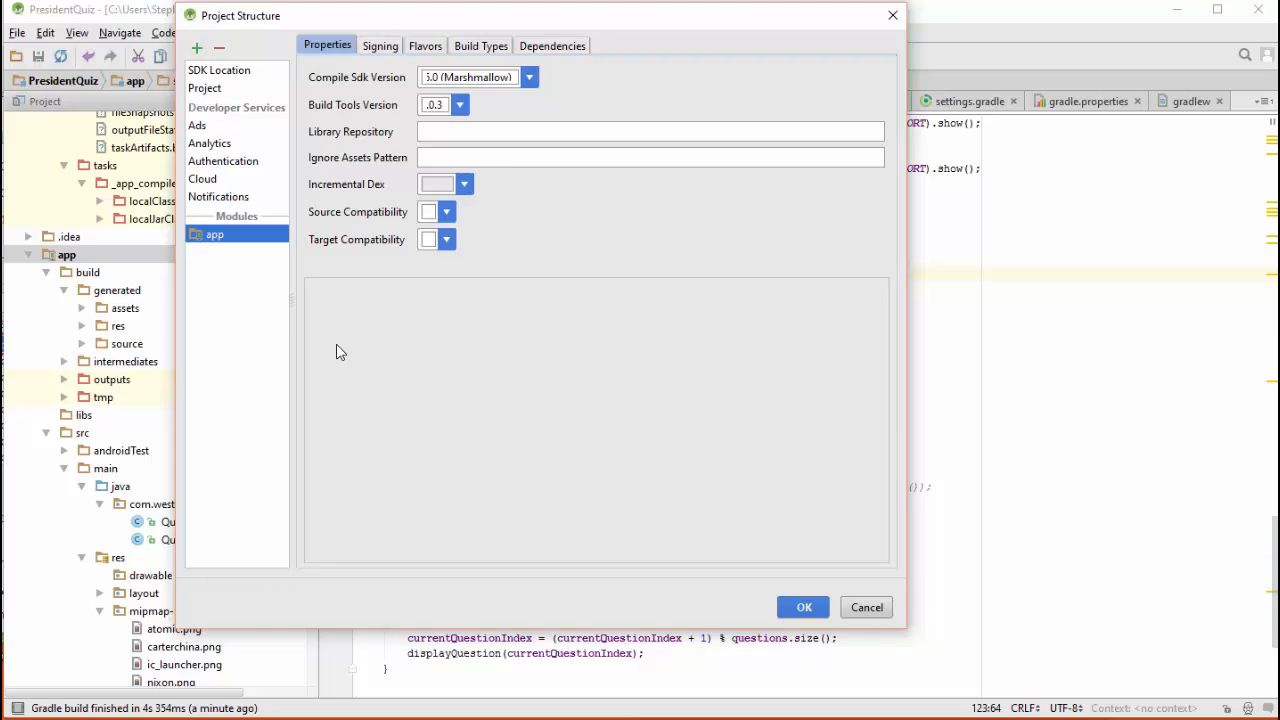
mouse_move(563, 55)
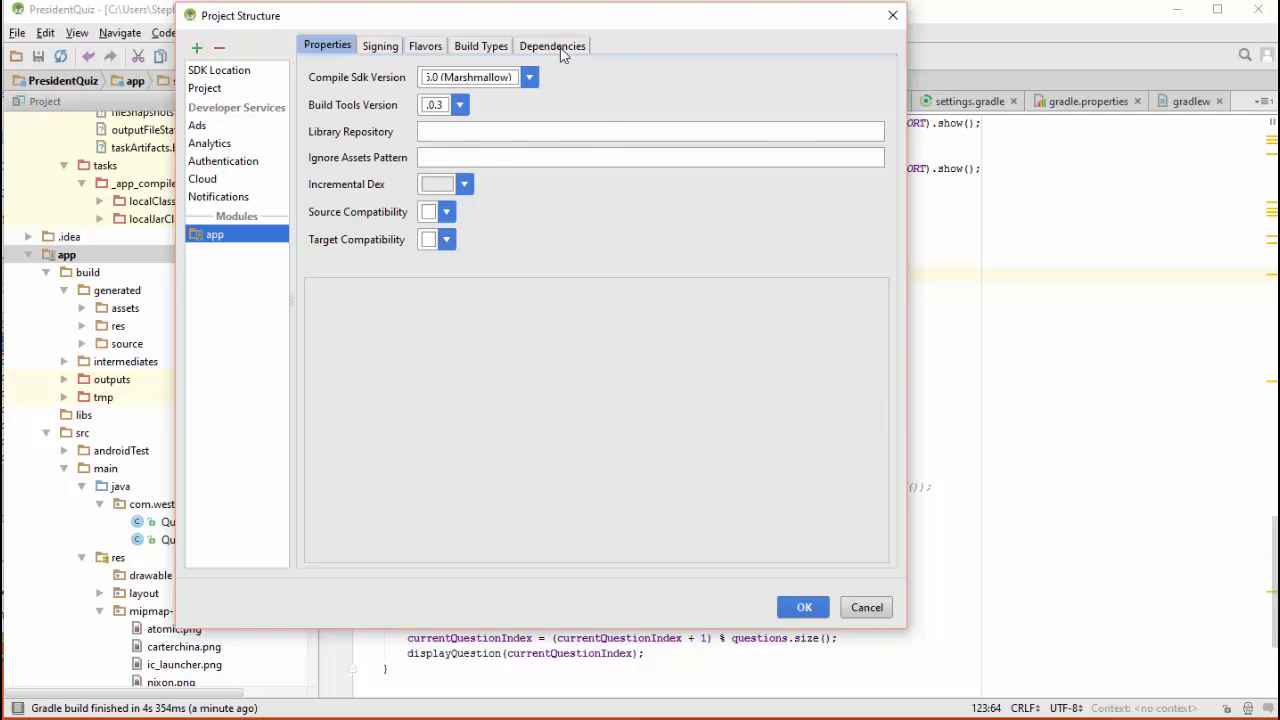
left_click(551, 45)
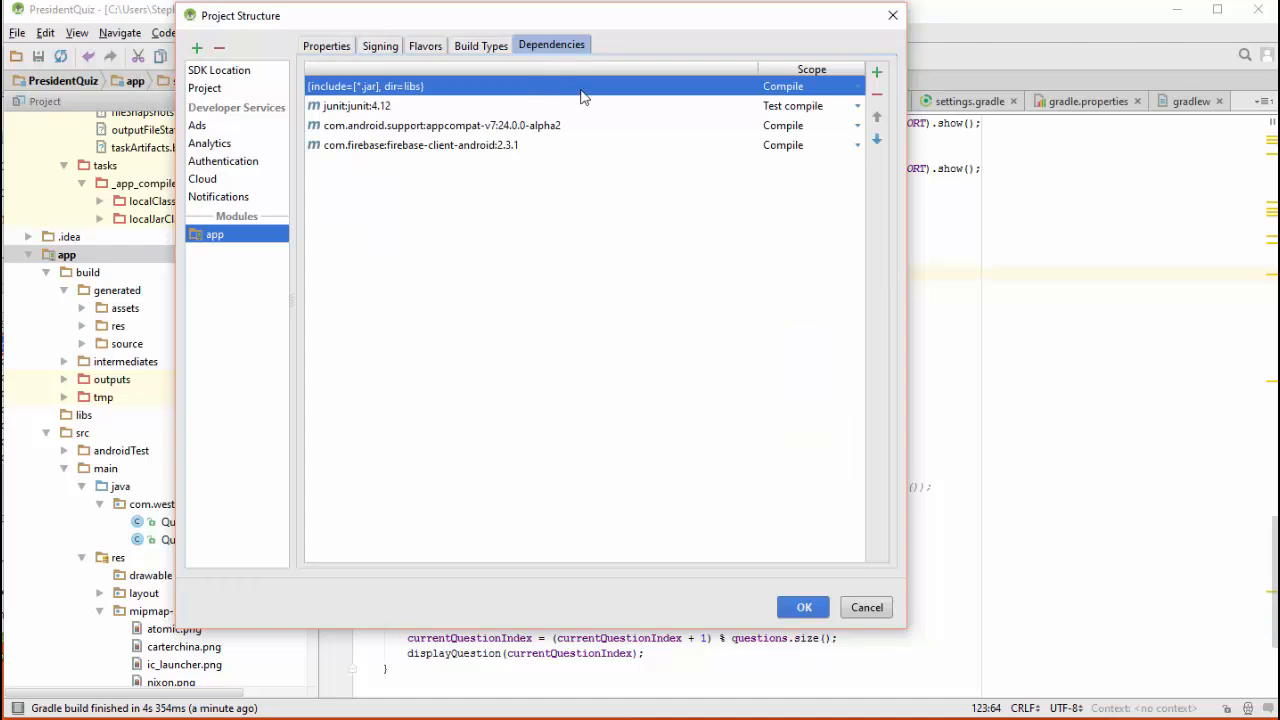
left_click(876, 72)
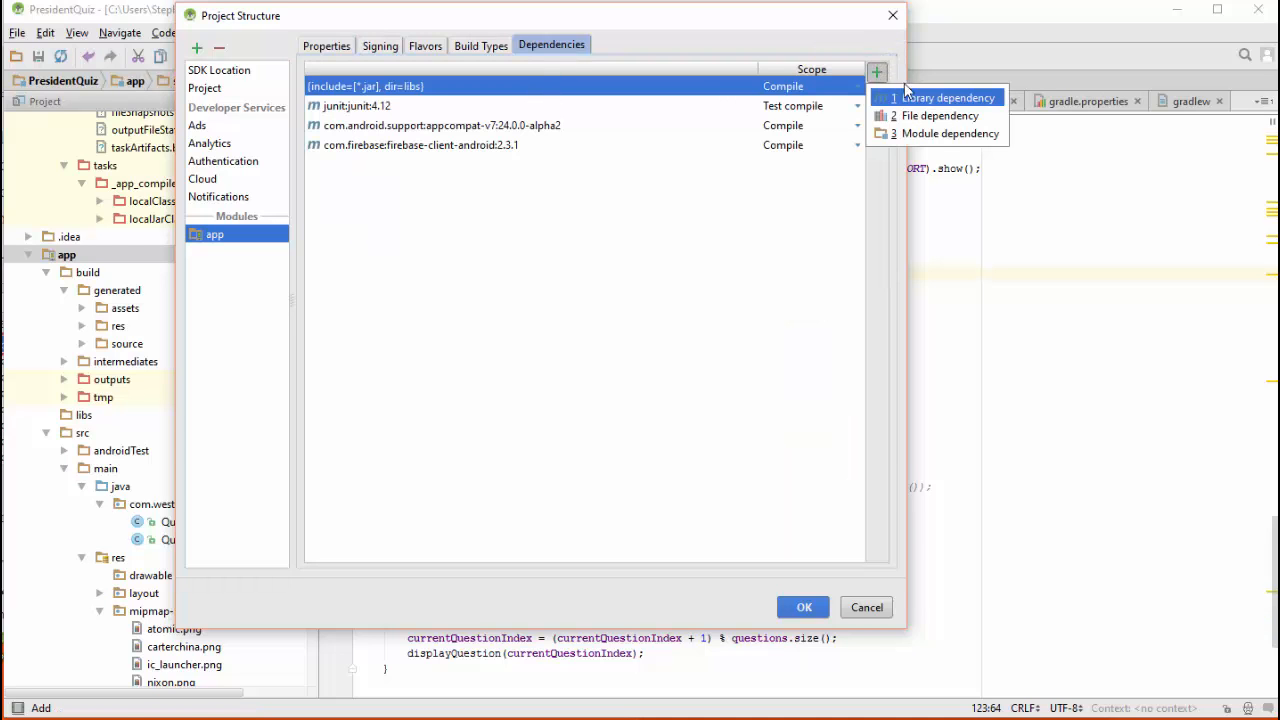
left_click(948, 97)
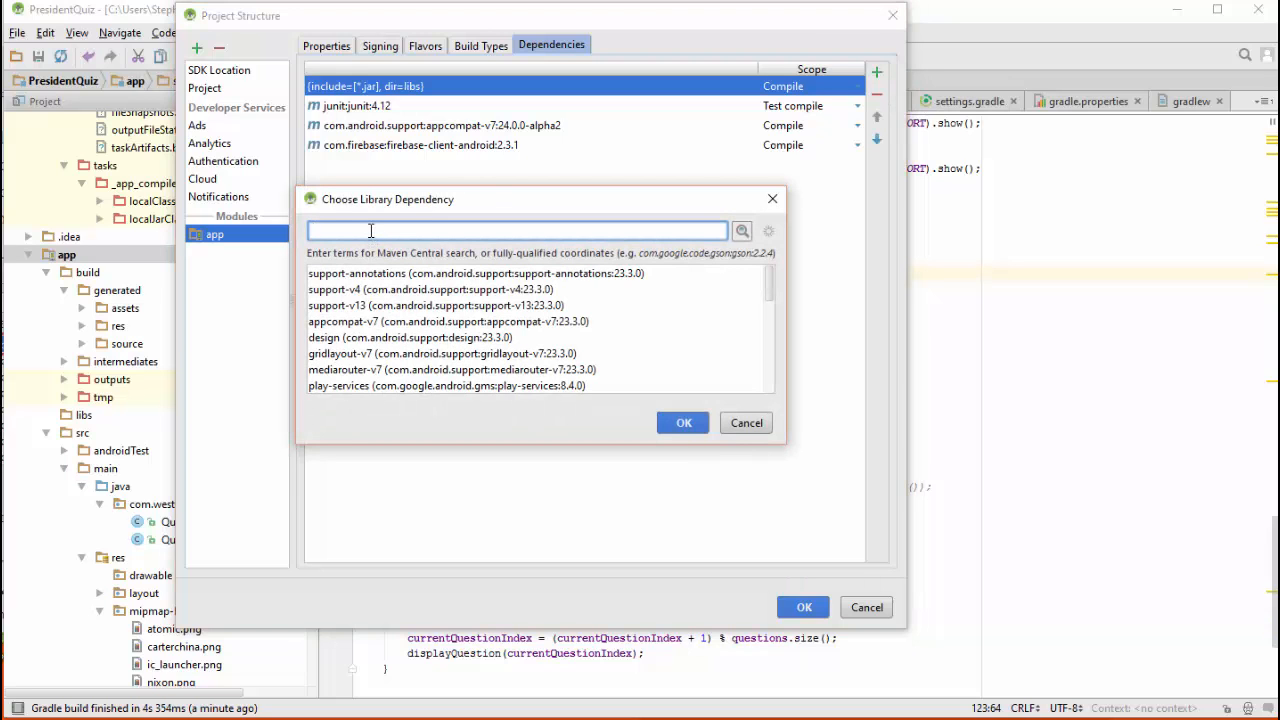
type("ion:ion:2.1.8")
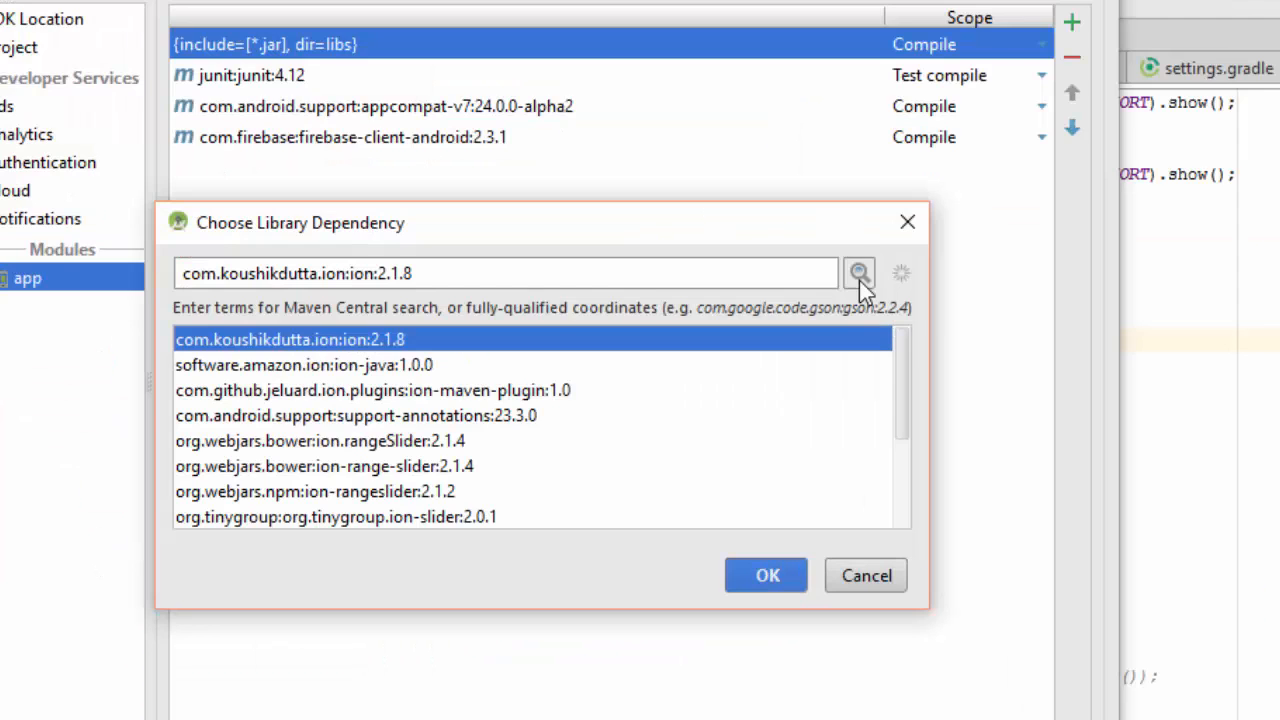
mouse_move(530, 347)
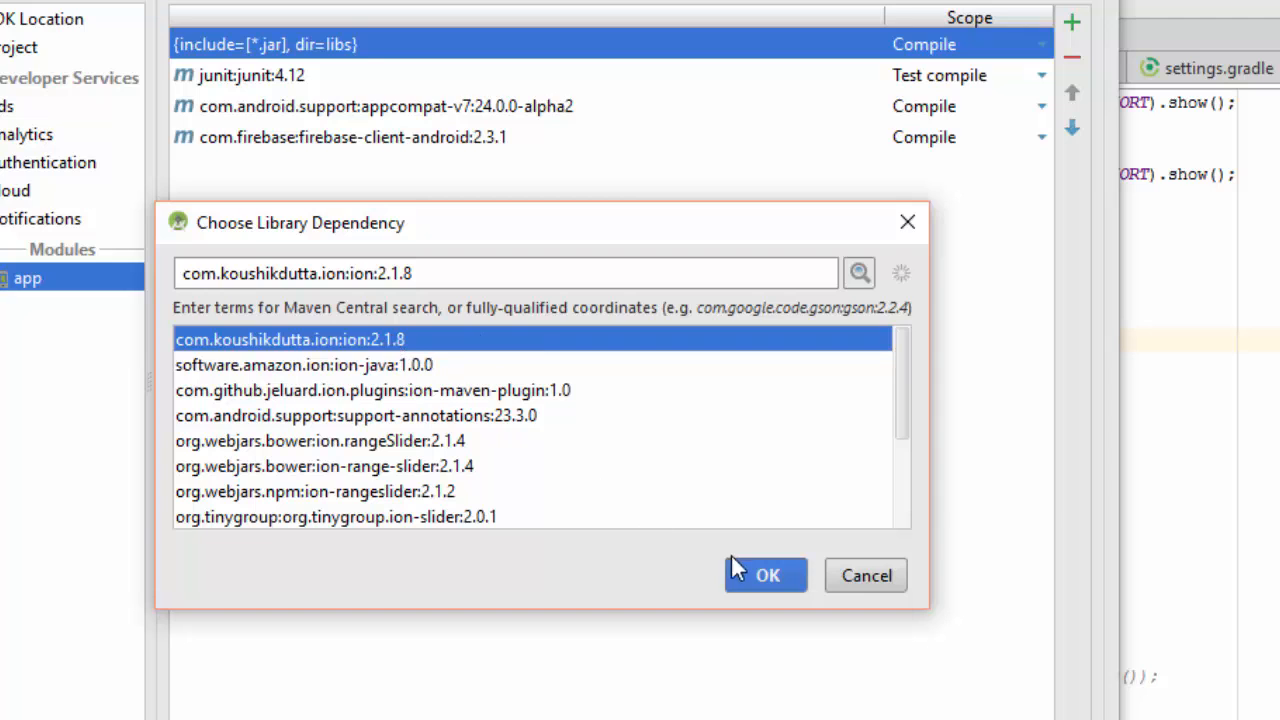
left_click(765, 575)
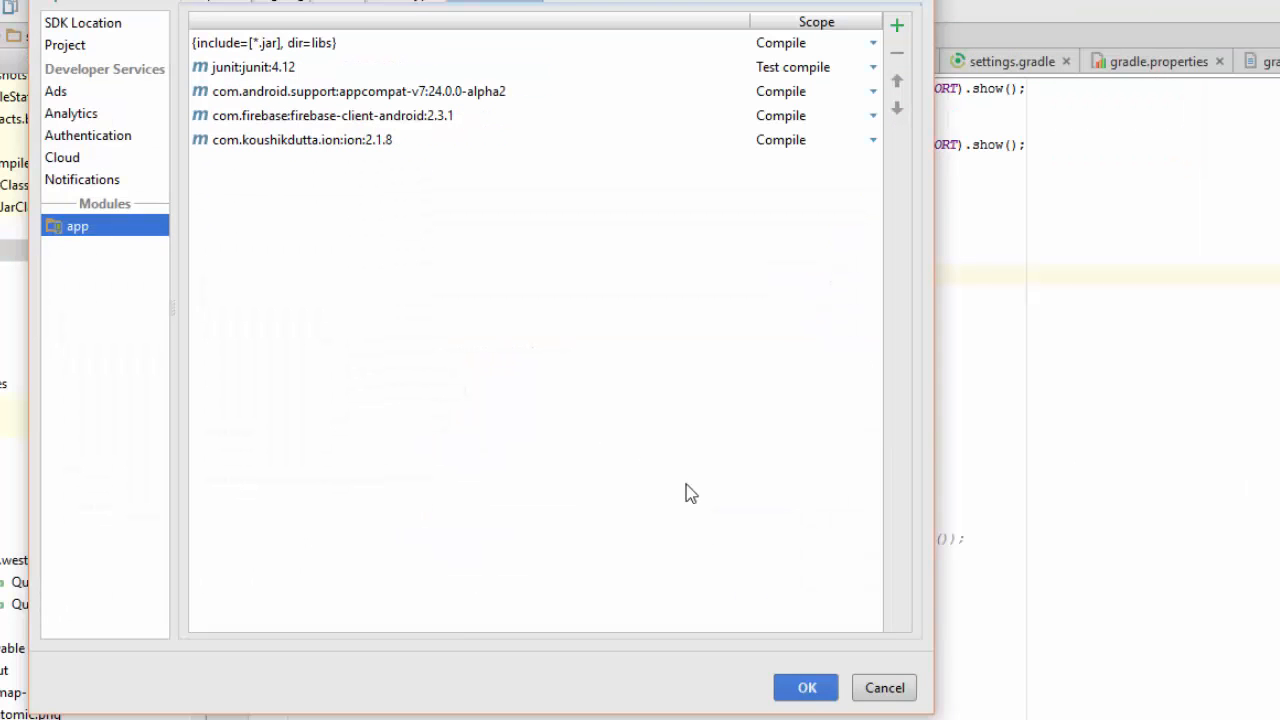
mouse_move(807, 648)
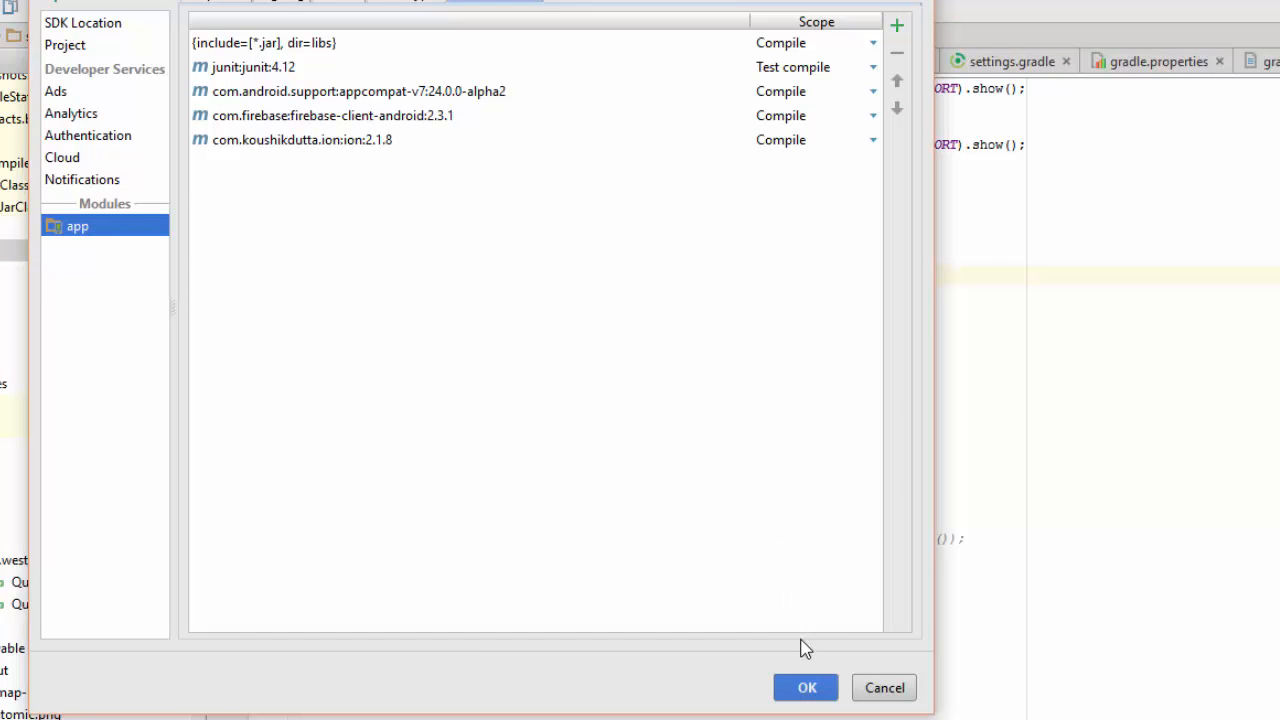
left_click(805, 687)
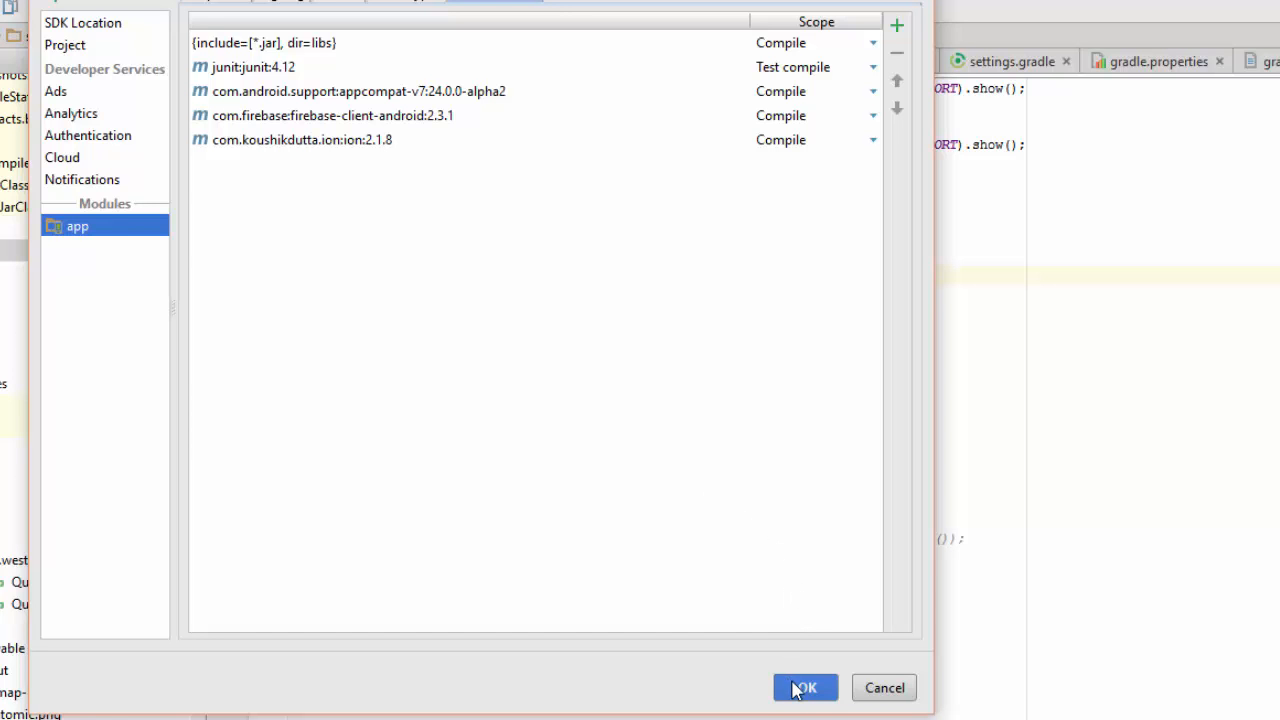
mouse_move(447, 214)
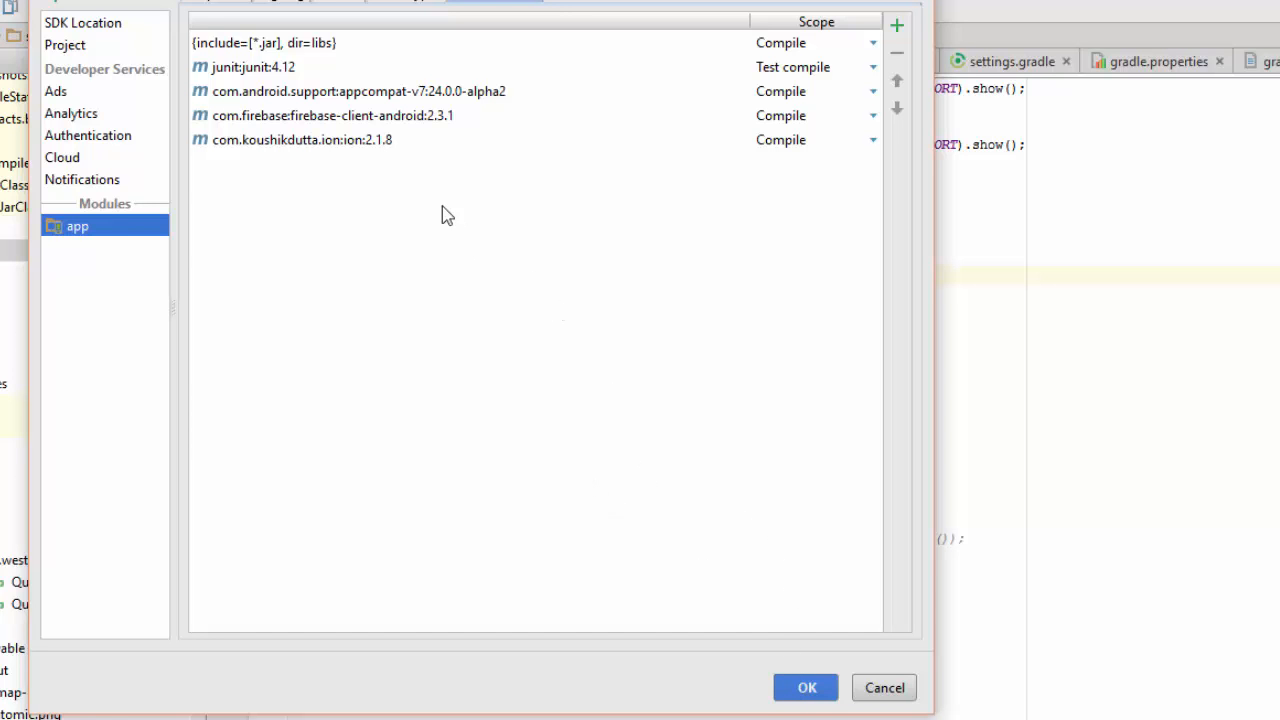
left_click(806, 687)
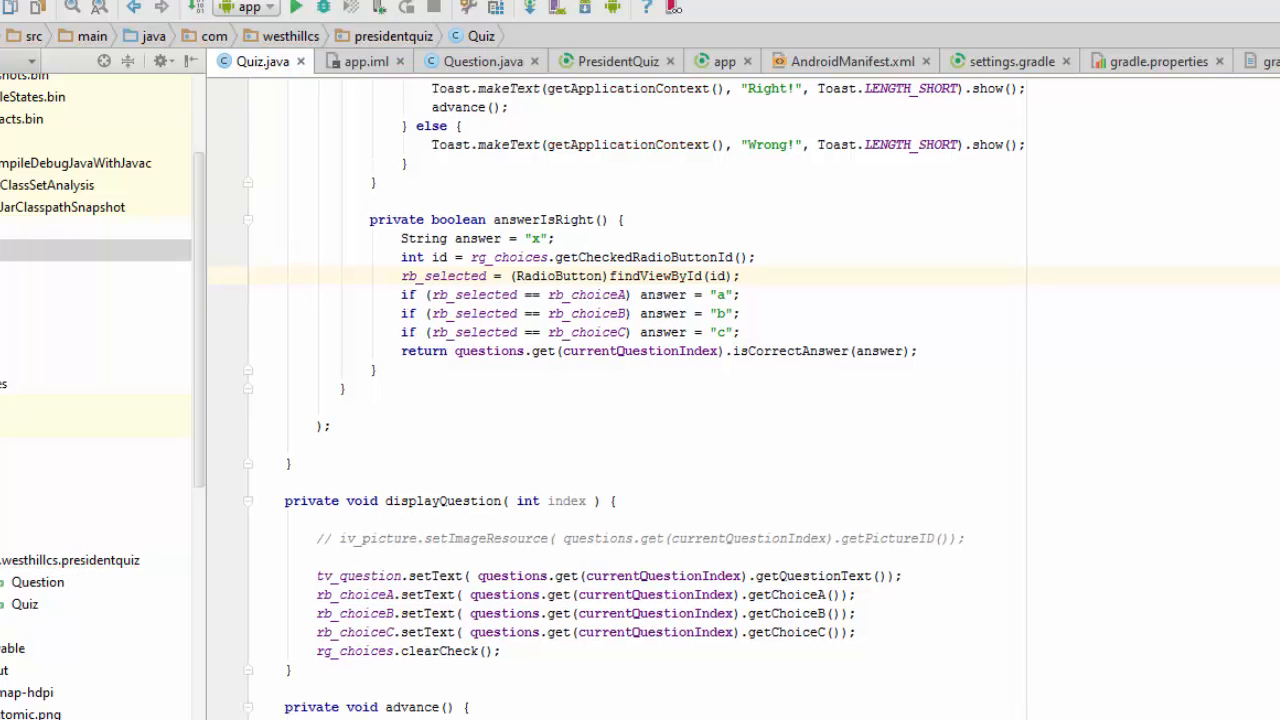
mouse_move(1166, 124)
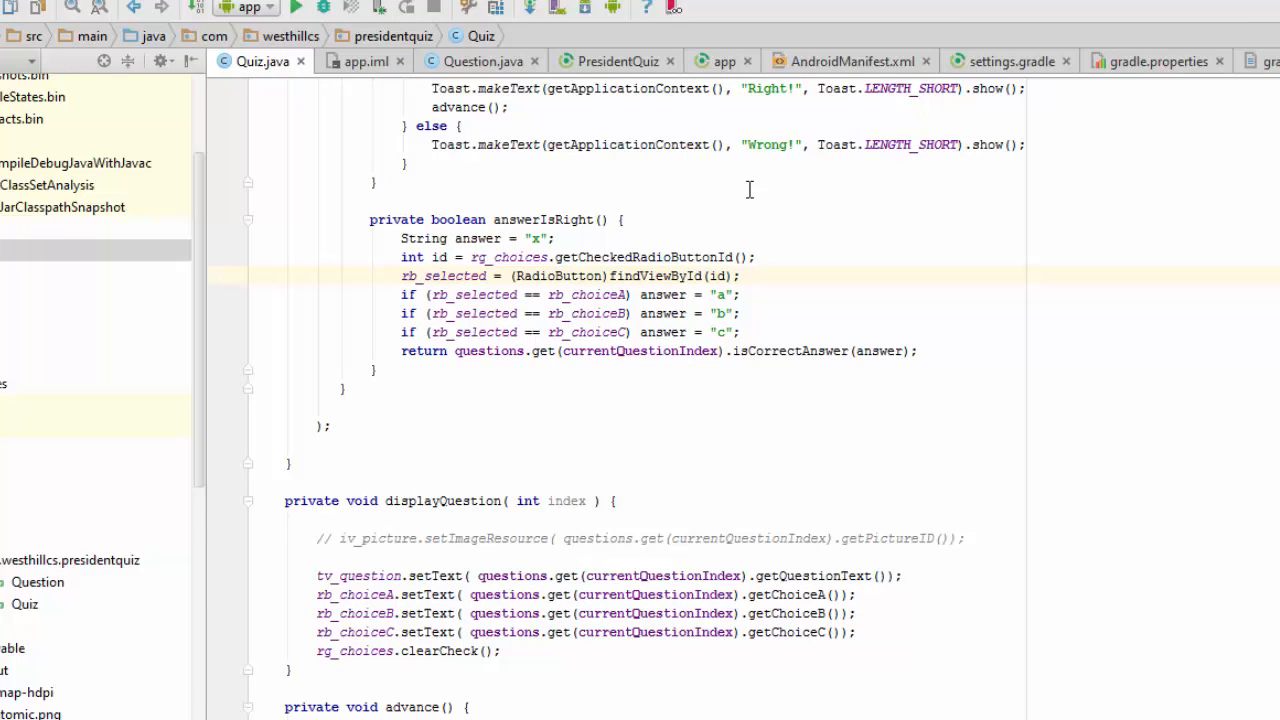
mouse_move(733, 222)
type("Ion.with(iv_picture).placeholder(R.mipmap.ic_launcher).error(R.mipmap.ic_launcher).load( url );")
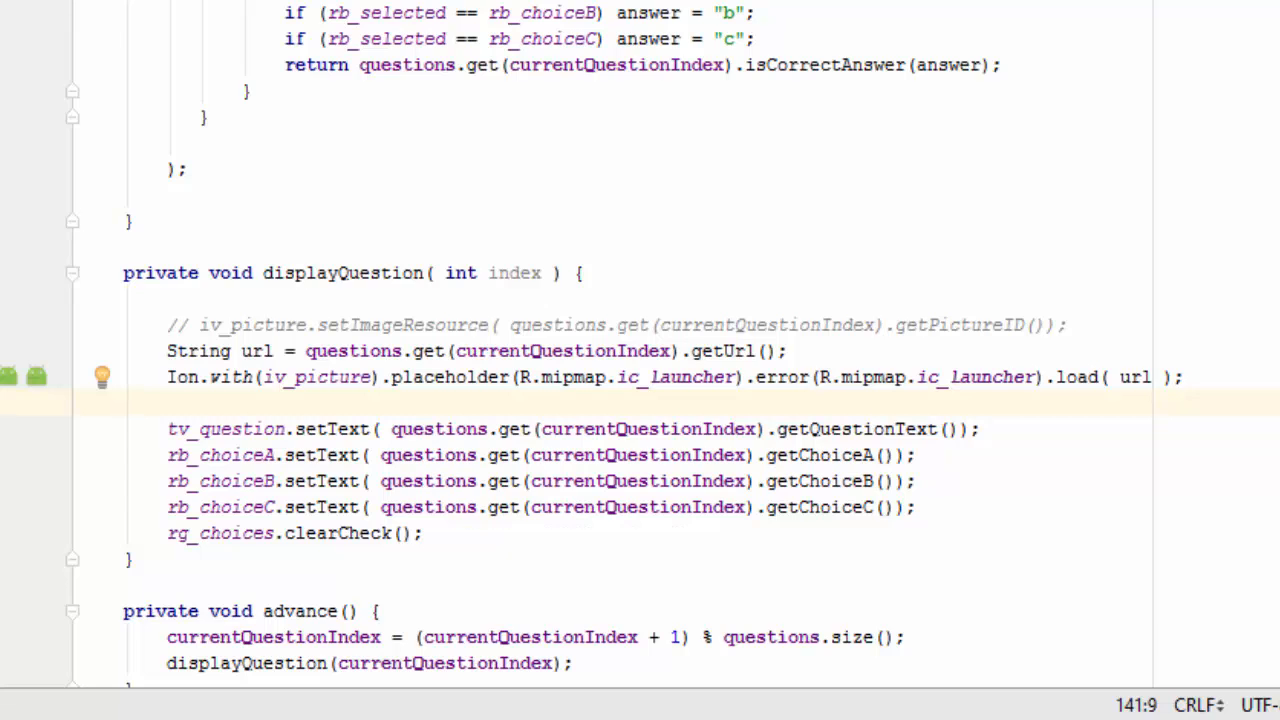
mouse_move(170, 351)
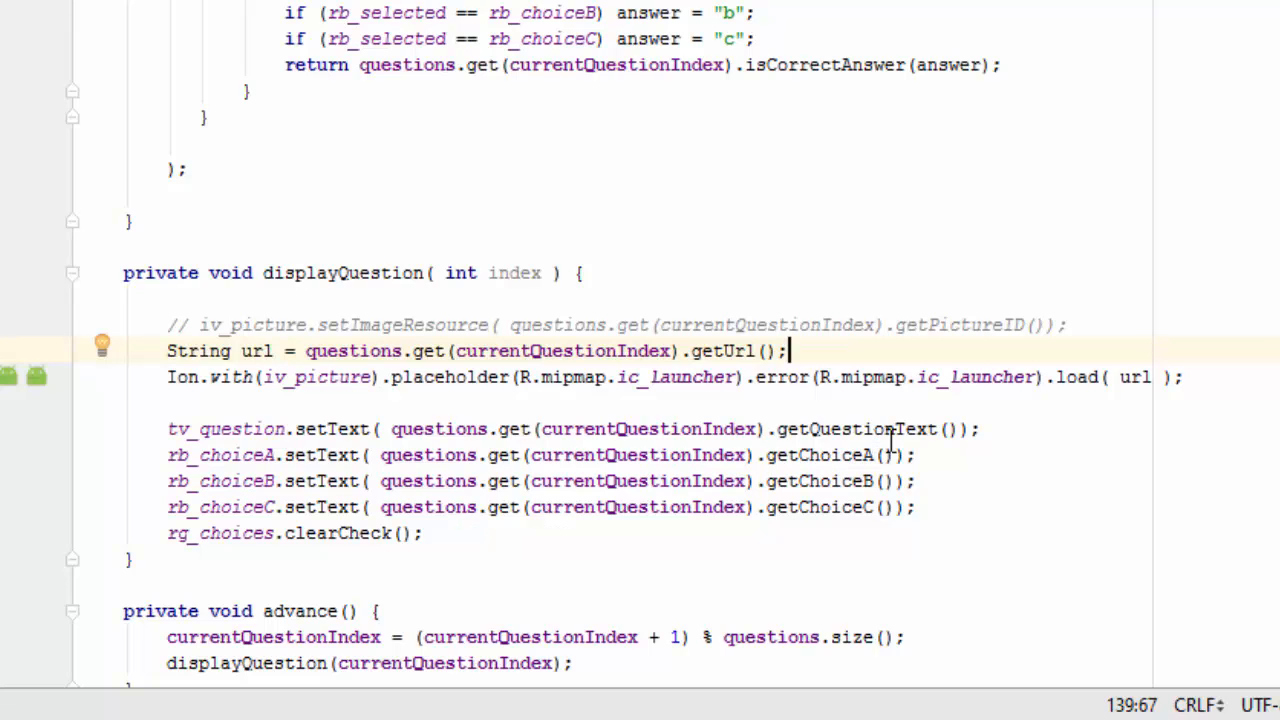
mouse_move(185, 378)
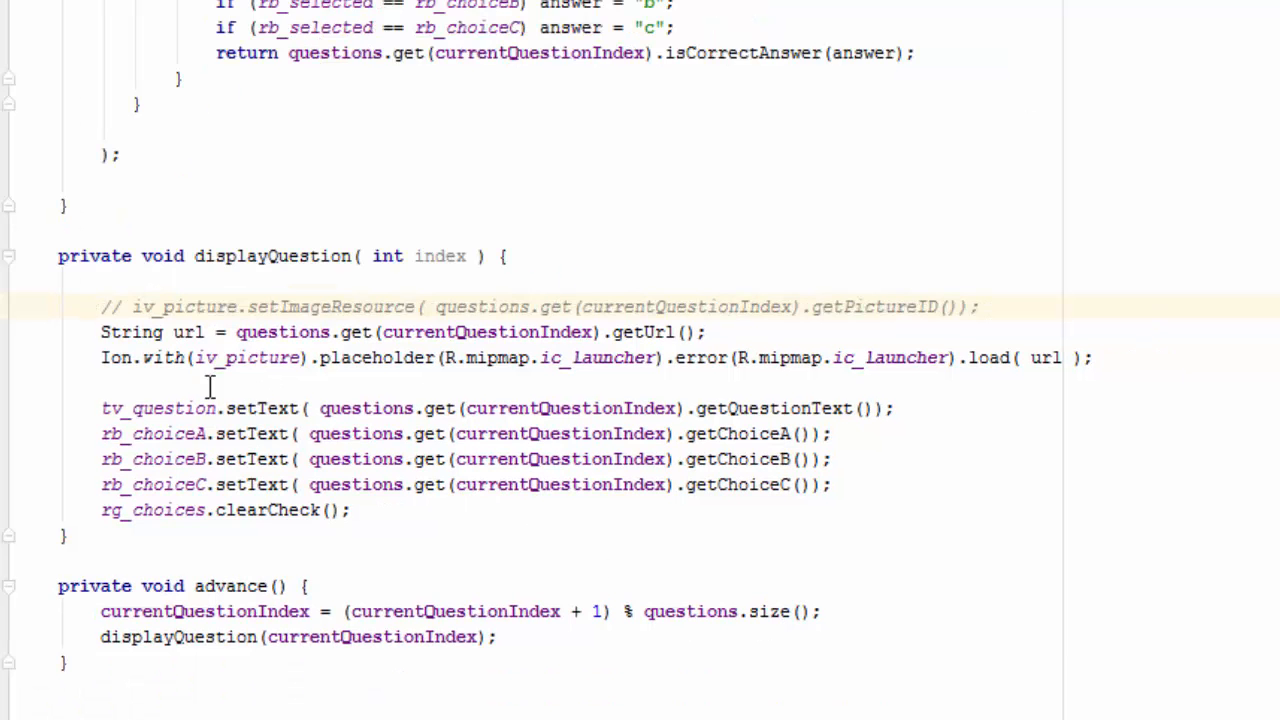
- Select the ic_launcher resource name in the Ion placeholder/error call
double_click(335, 357)
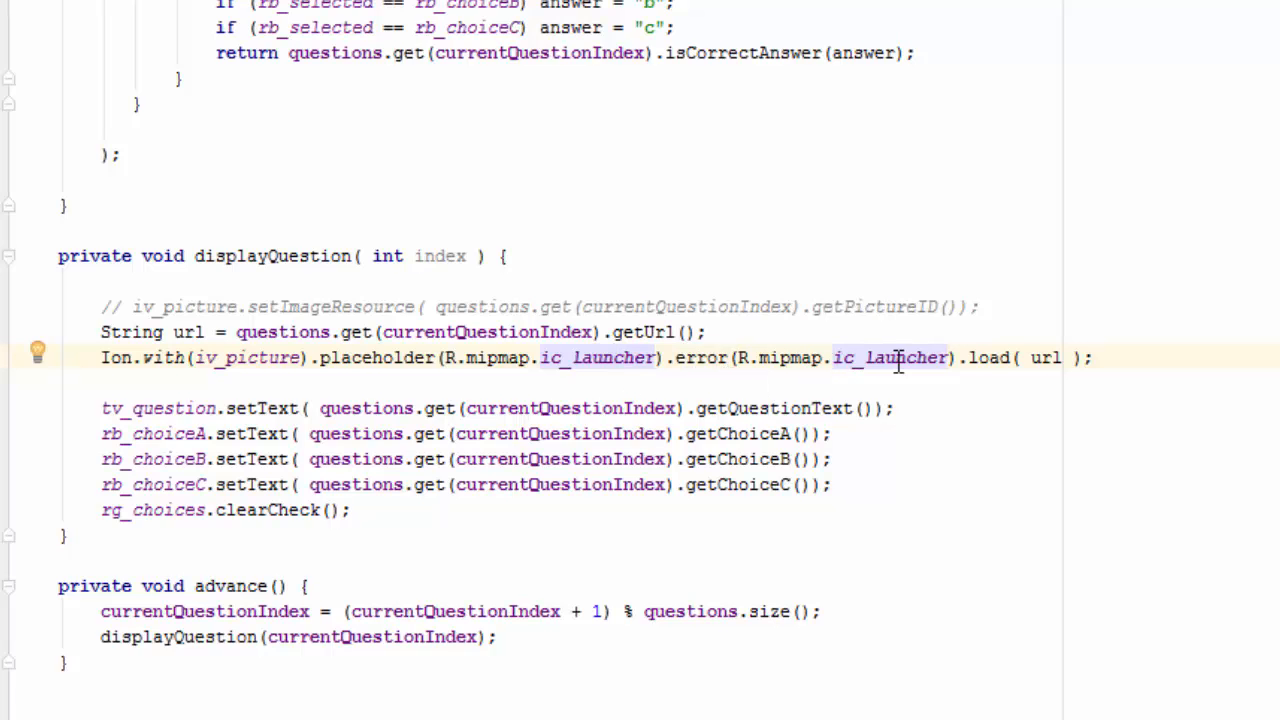
mouse_move(920, 358)
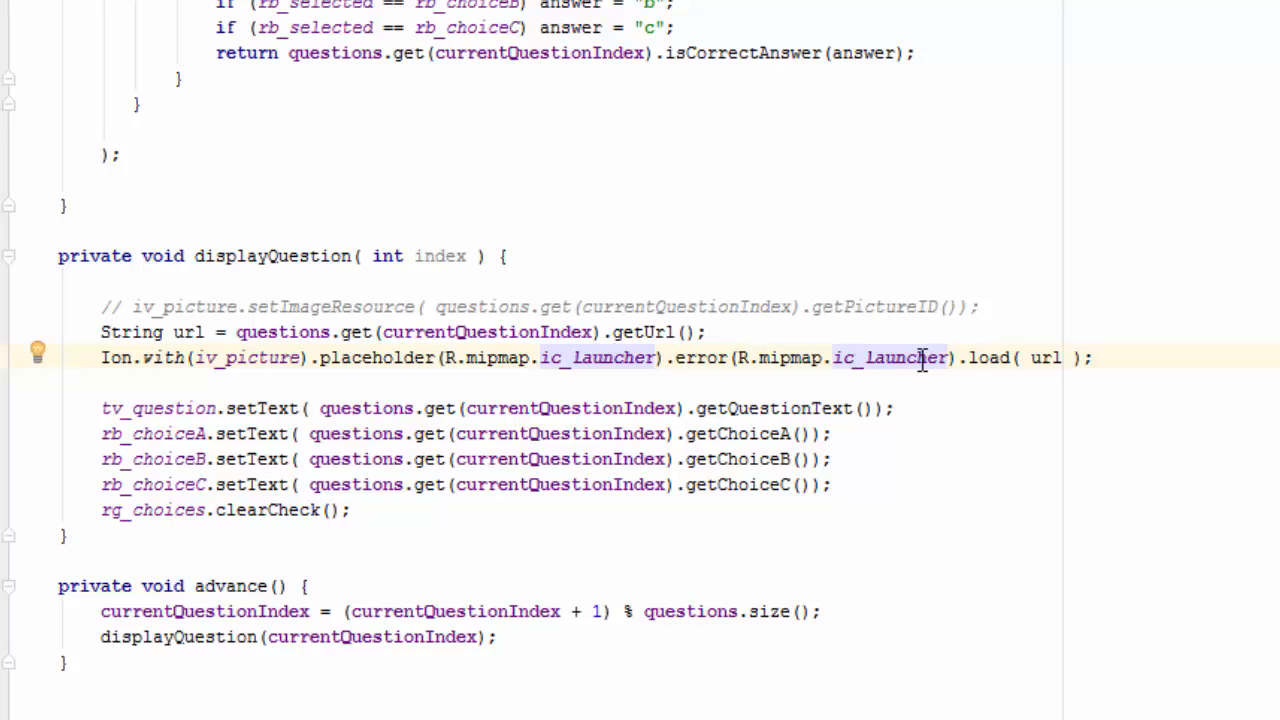
mouse_move(705, 358)
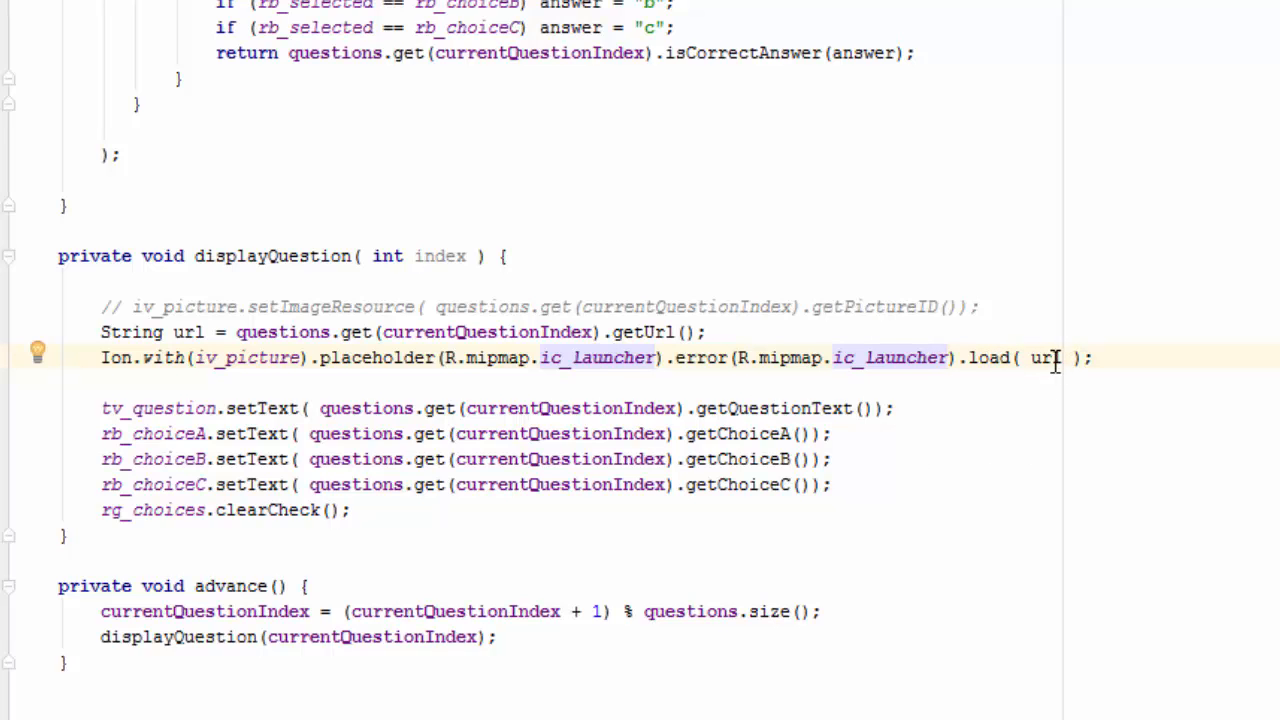
mouse_move(1218, 348)
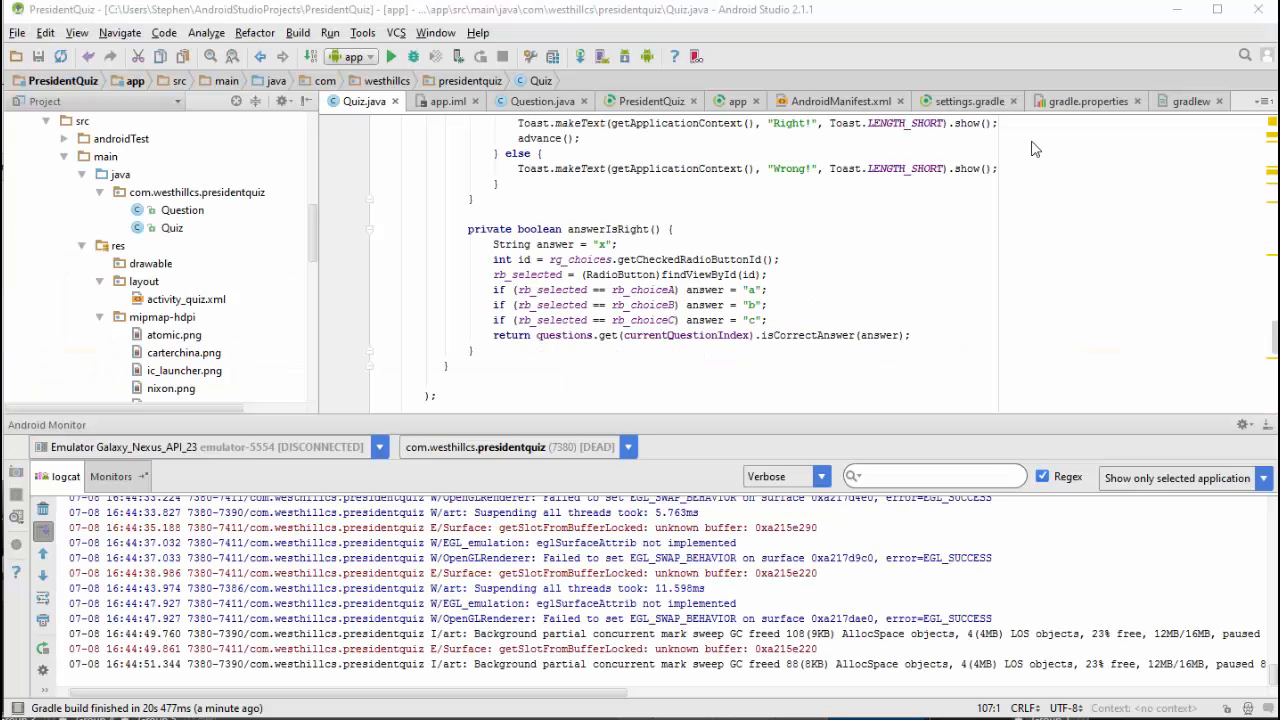
- Run the app, deploying it to the Galaxy Nexus API 23 emulator
left_click(391, 56)
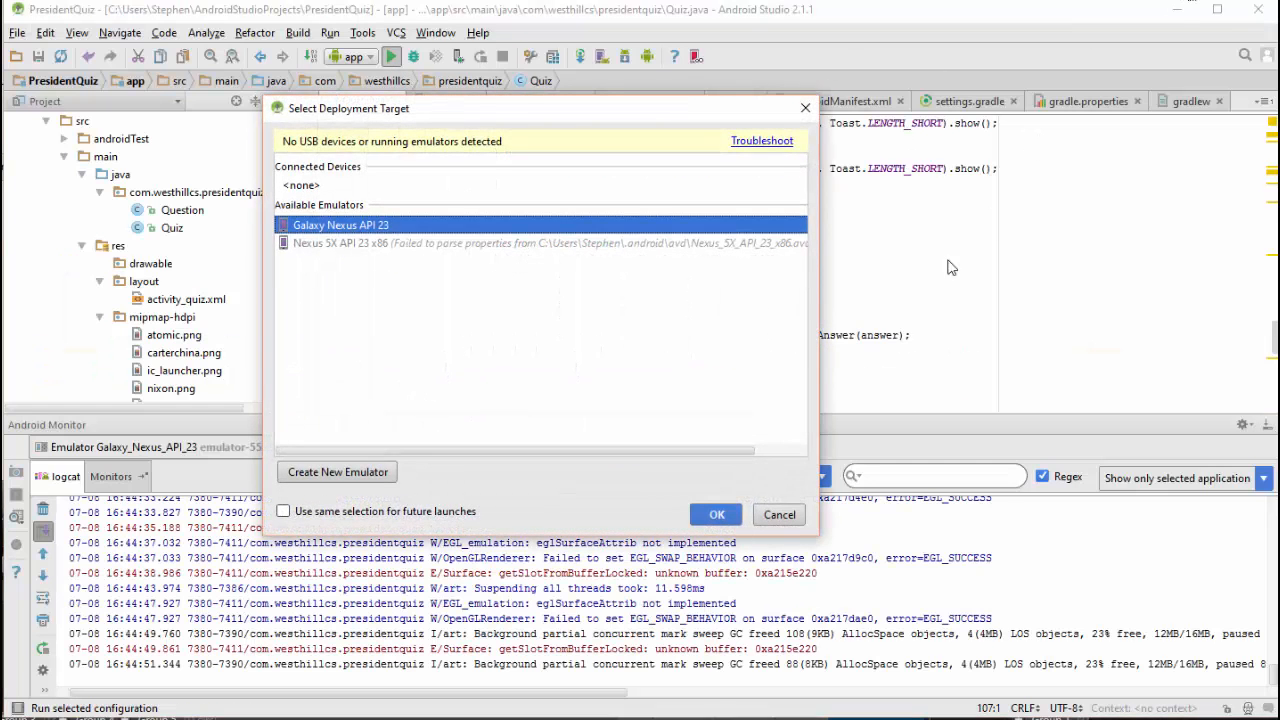
left_click(716, 514)
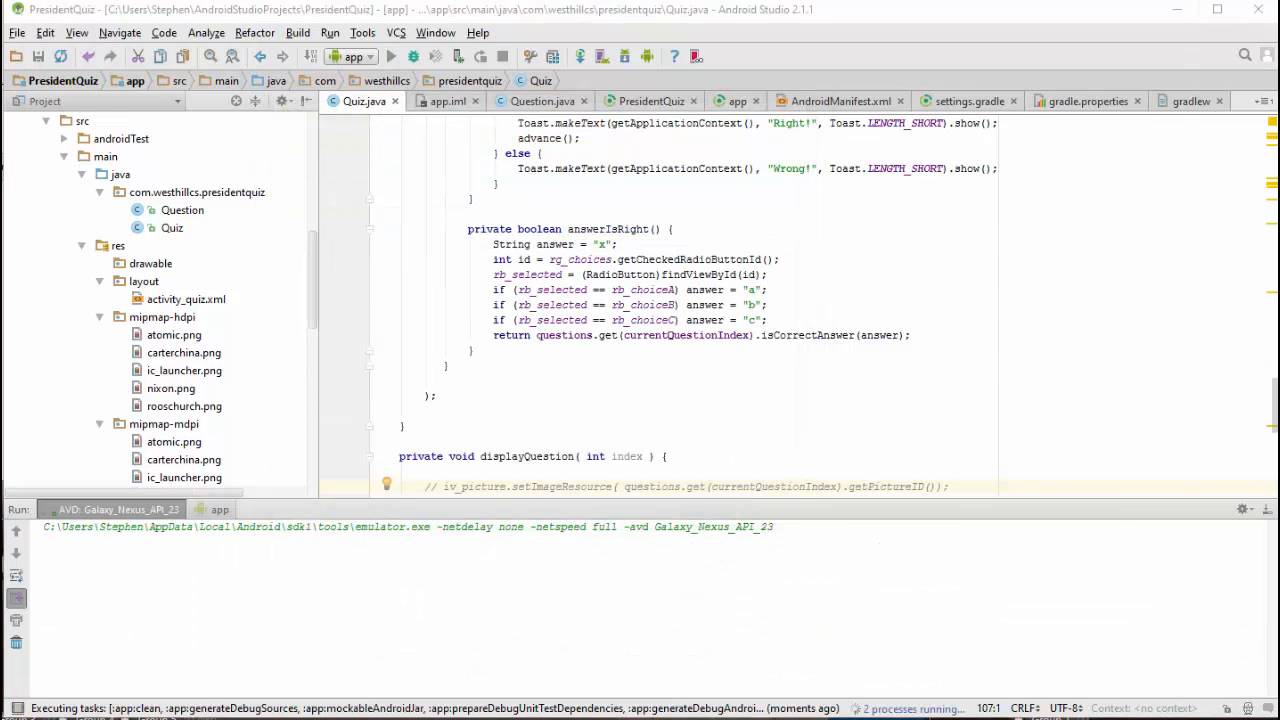
left_click(390, 56)
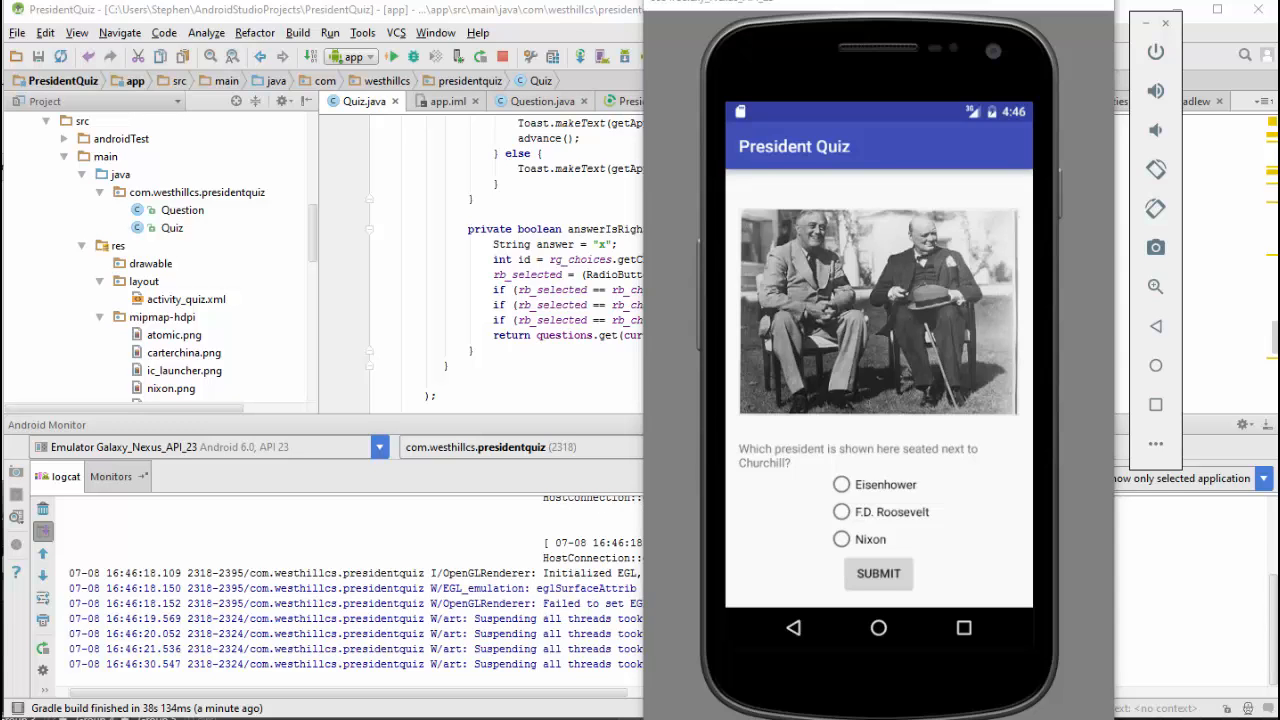
mouse_move(995, 388)
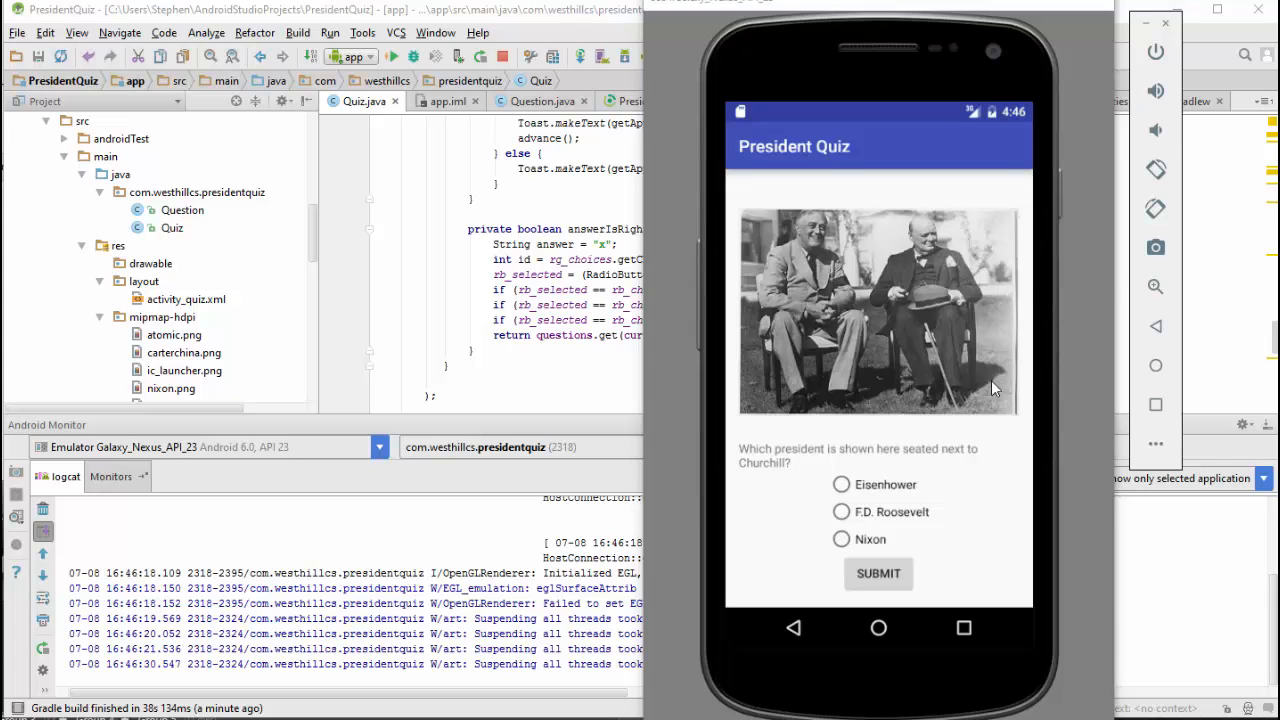
- Answer F.D. Roosevelt, then submit through the Churchill, Watergate and A-bomb questions
left_click(841, 511)
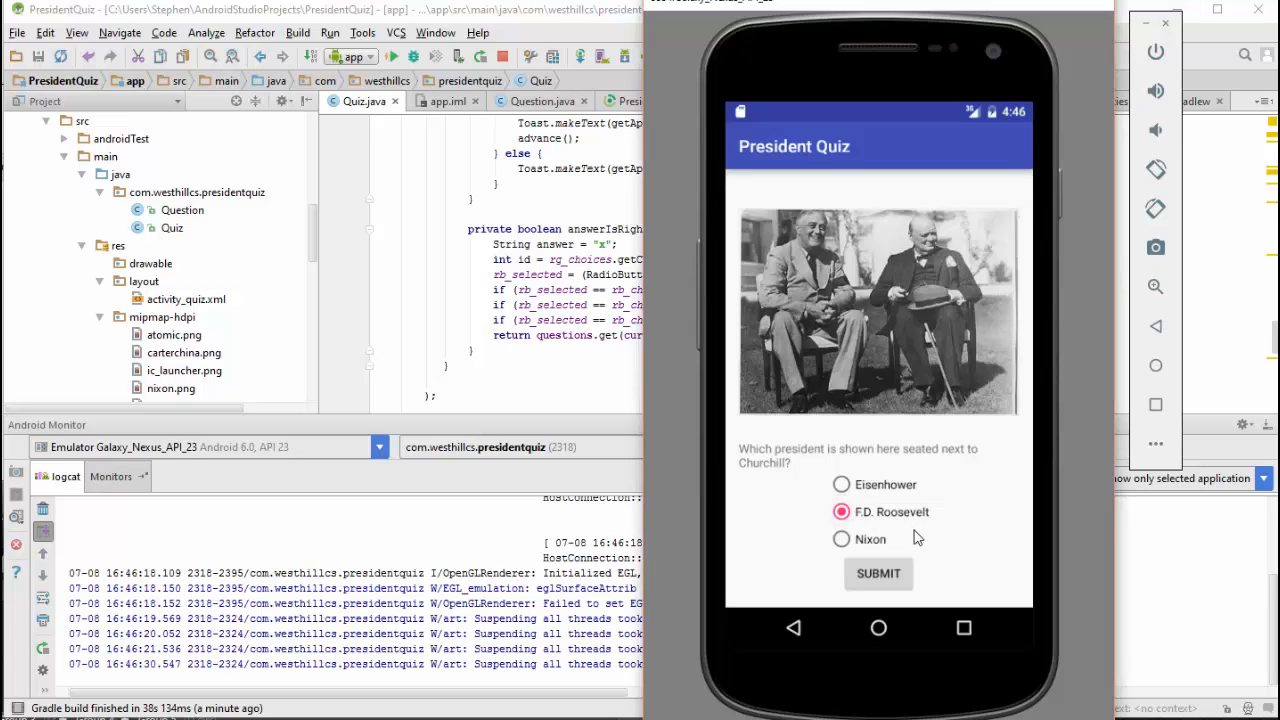
left_click(878, 573)
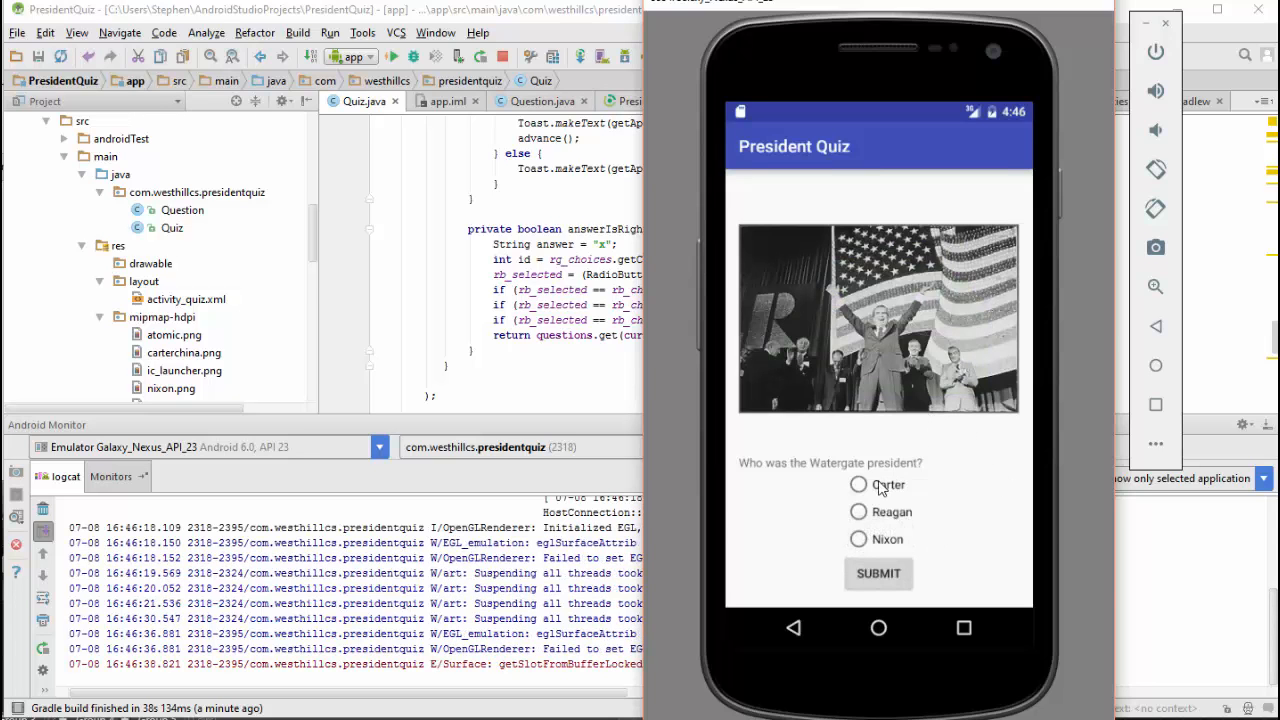
left_click(878, 573)
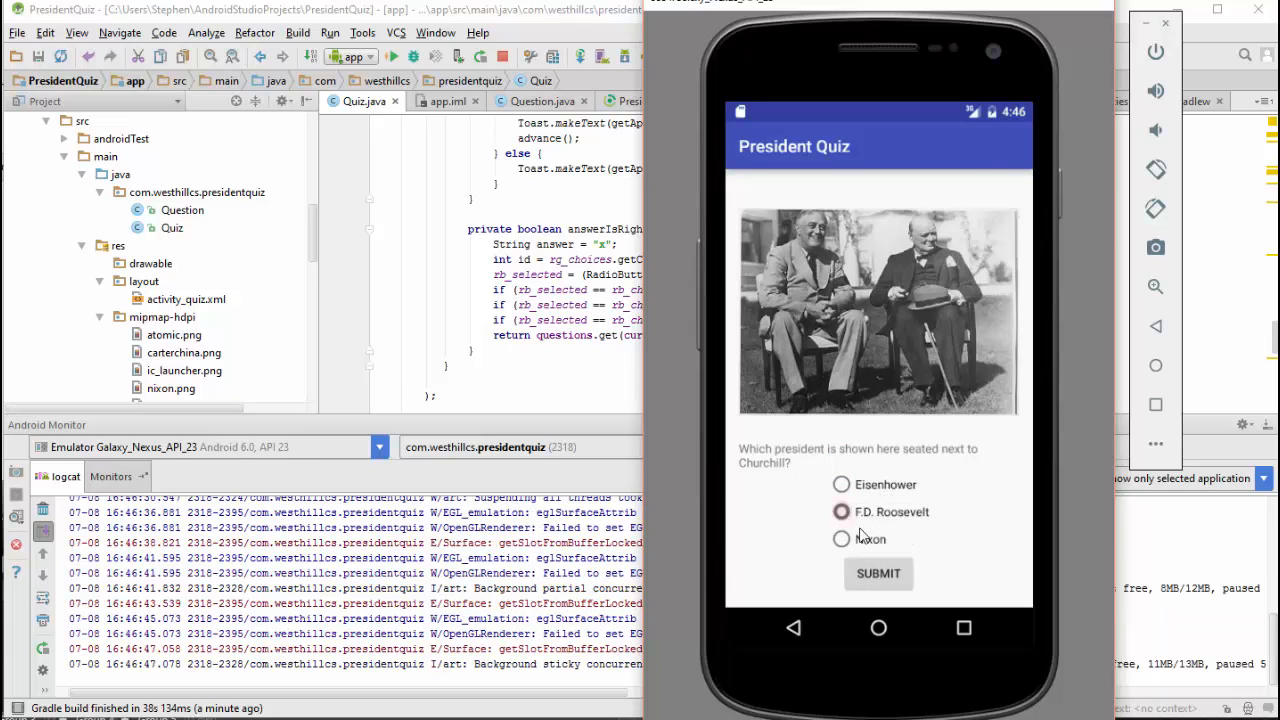
left_click(878, 573)
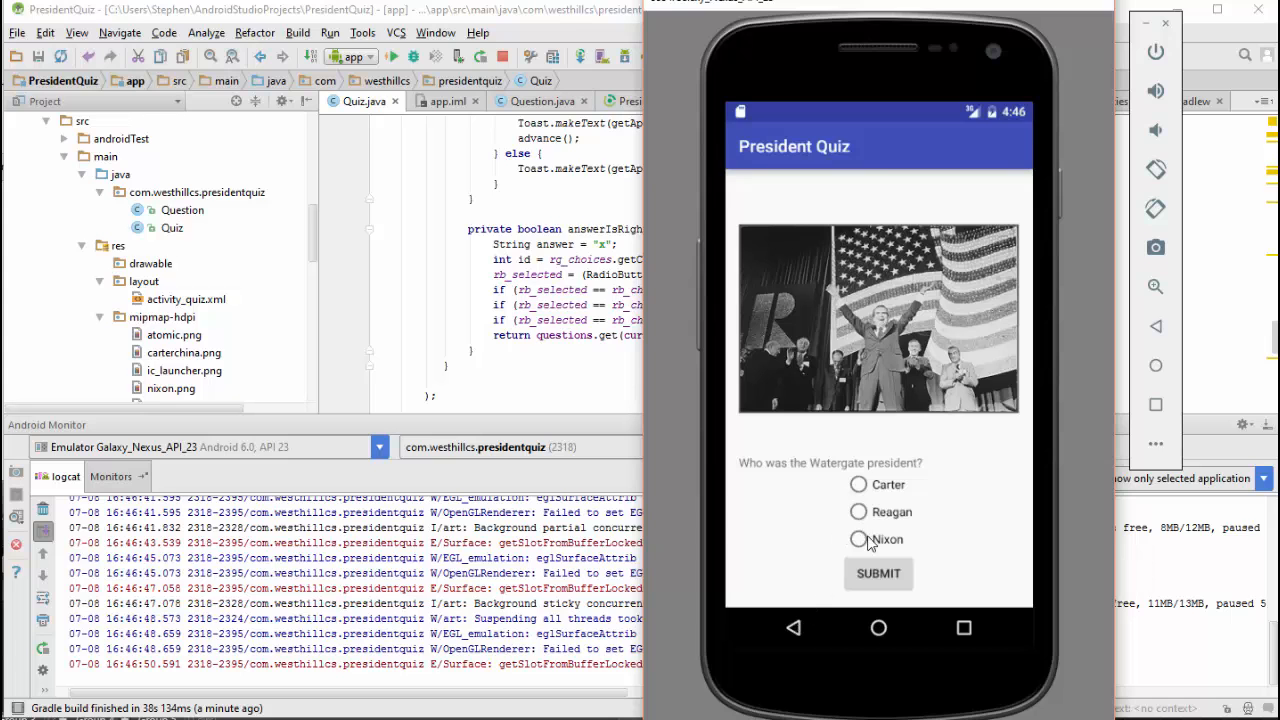
left_click(878, 573)
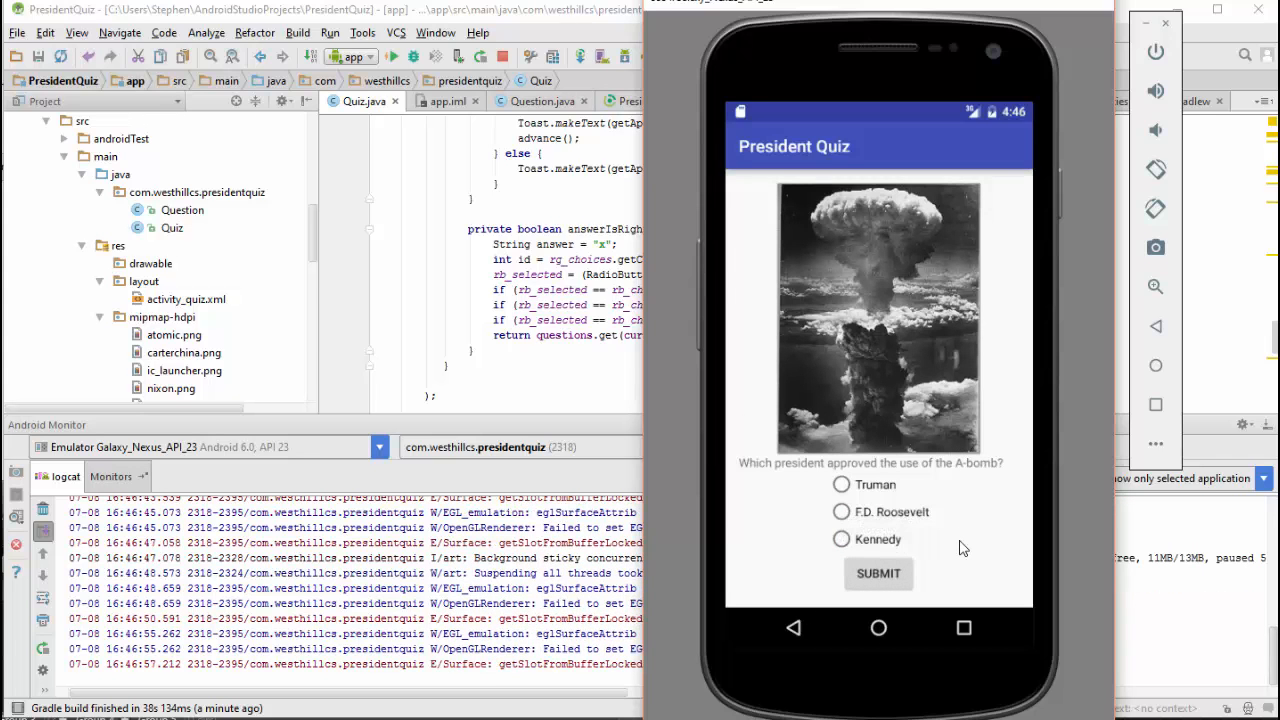
mouse_move(778, 481)
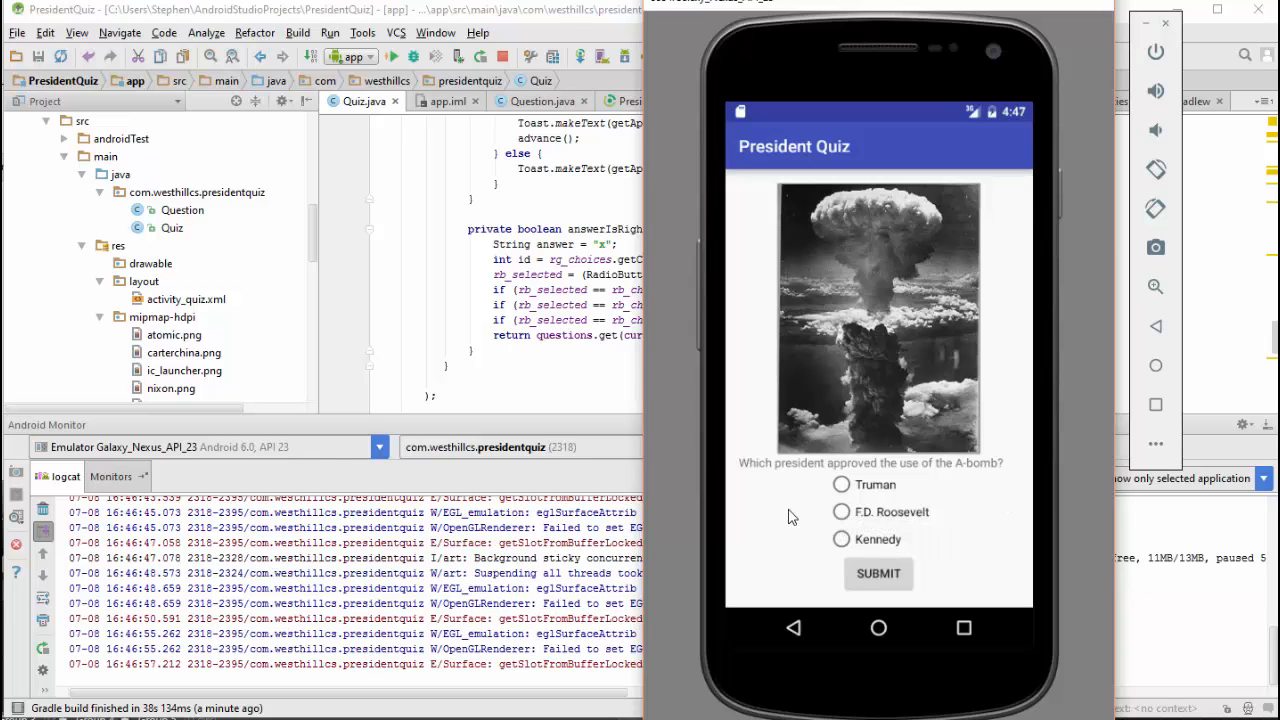
mouse_move(1075, 288)
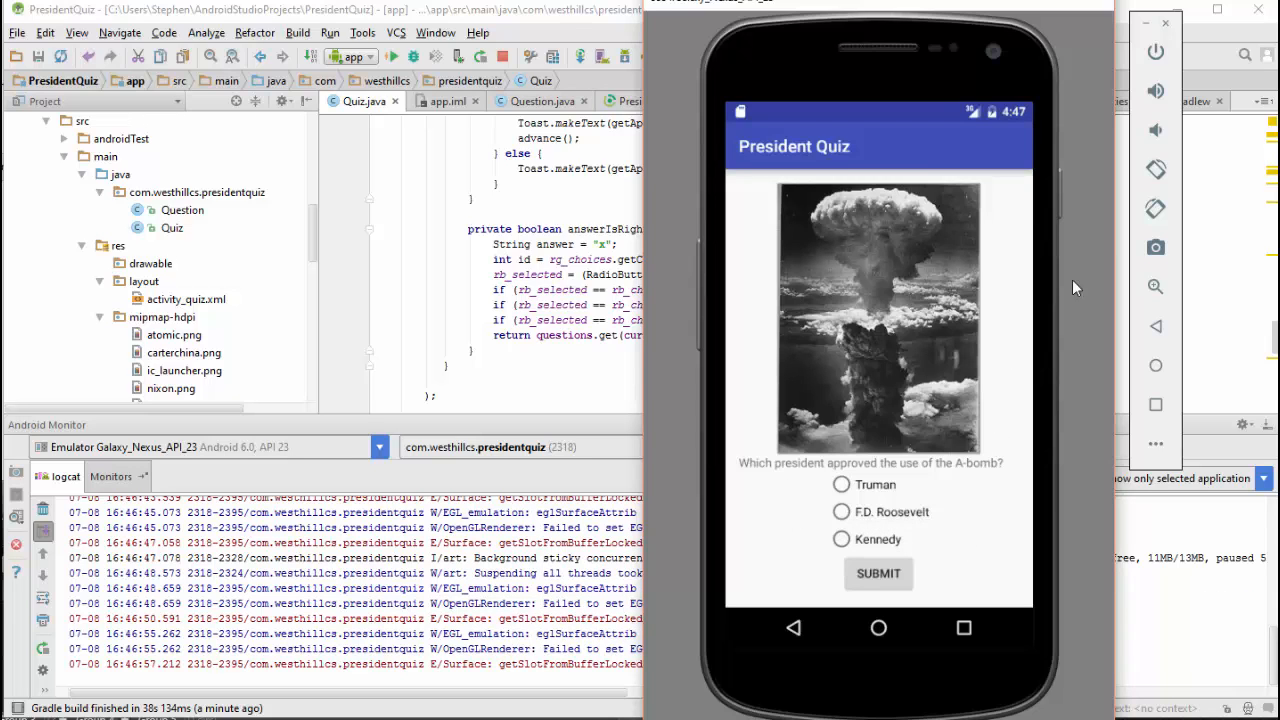